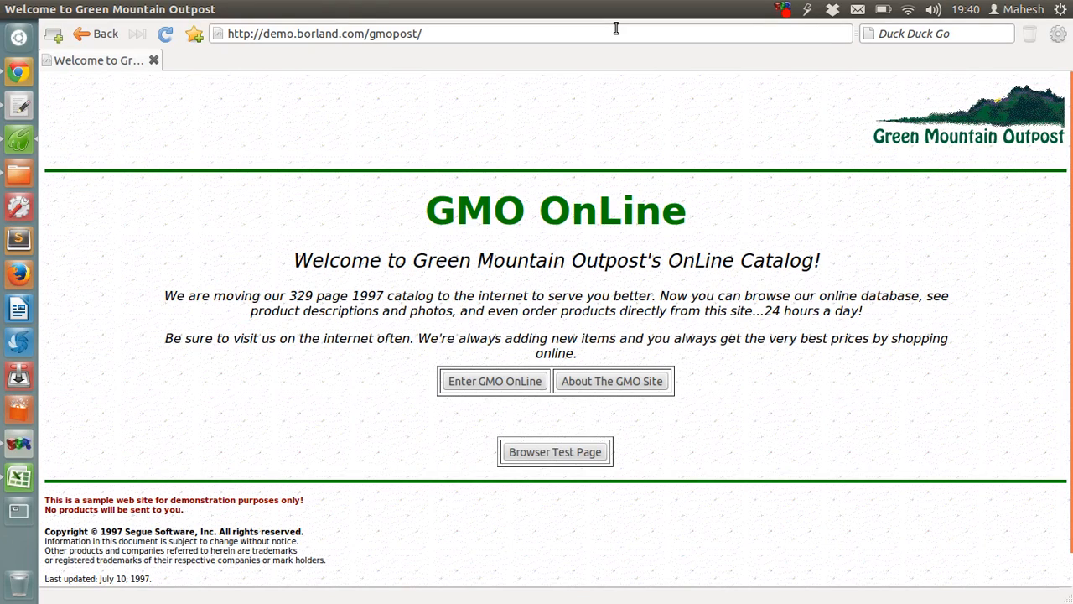
mouse_move(480, 93)
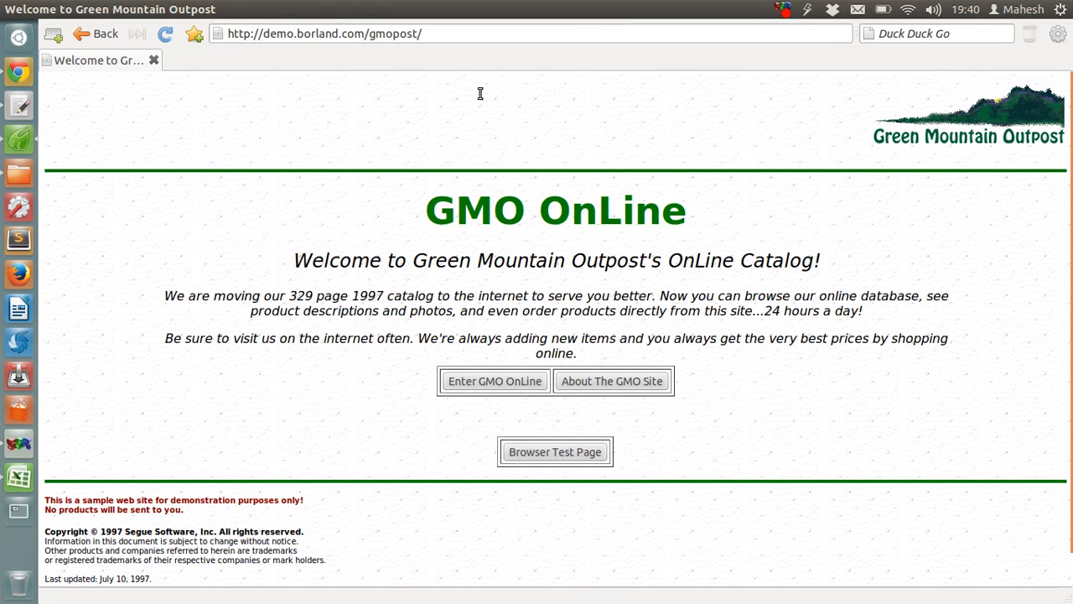
mouse_move(380, 315)
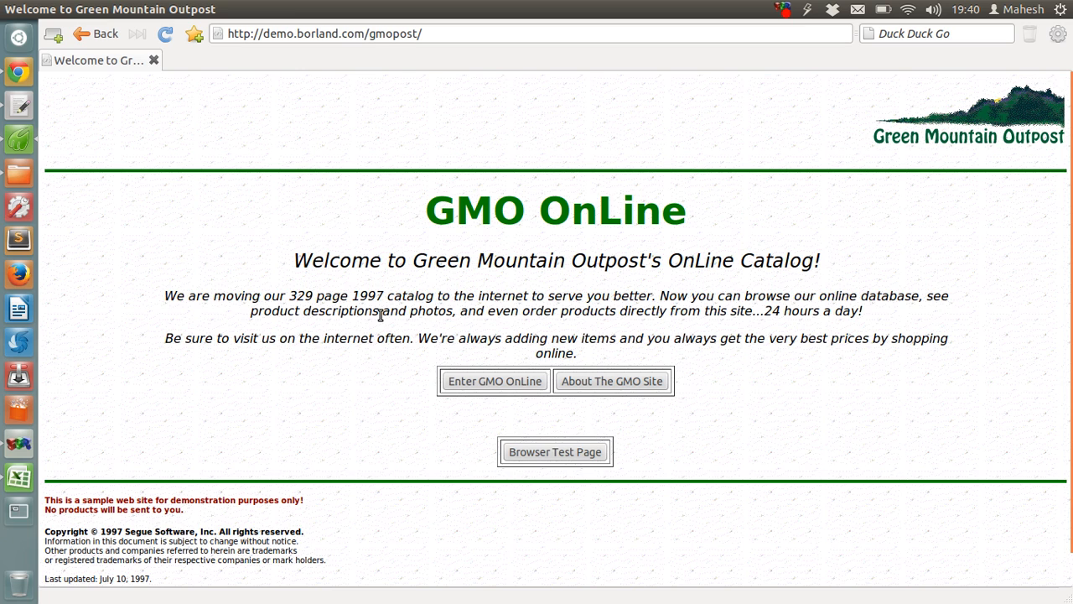
mouse_move(18, 476)
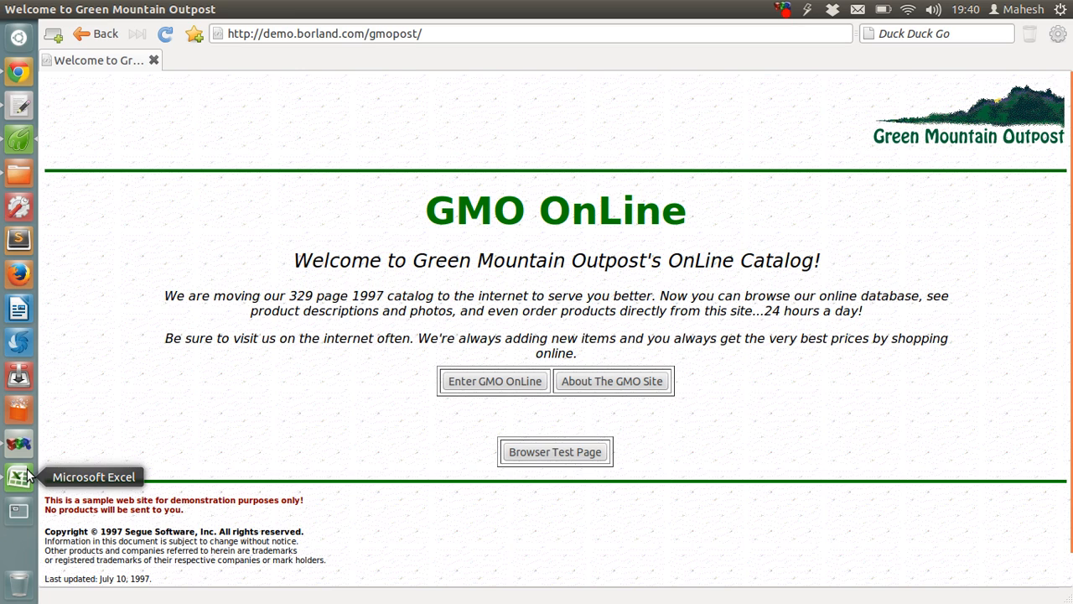
mouse_move(388, 328)
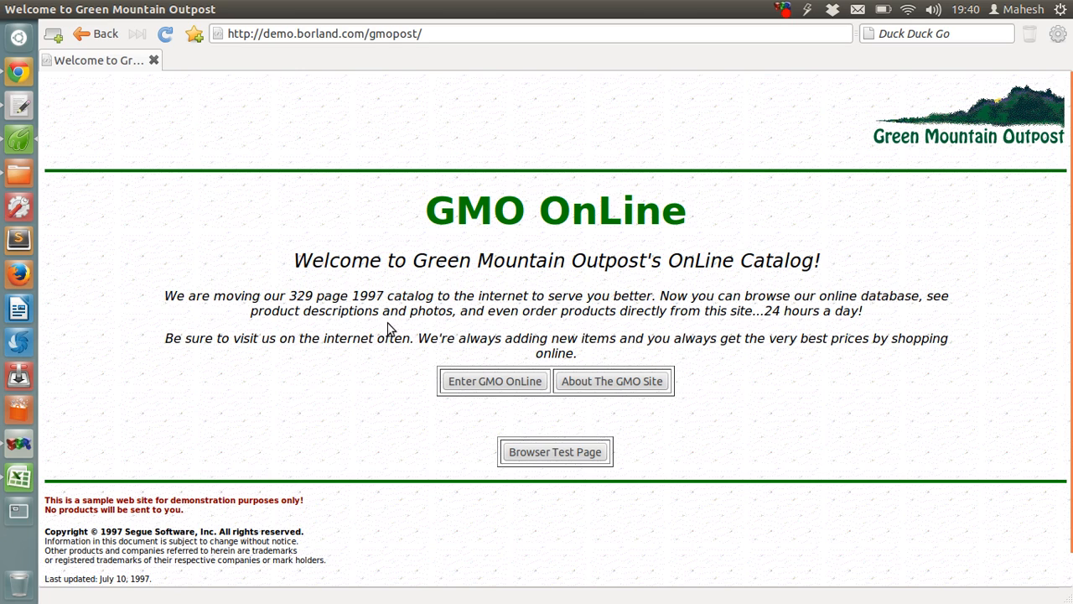
mouse_move(380, 326)
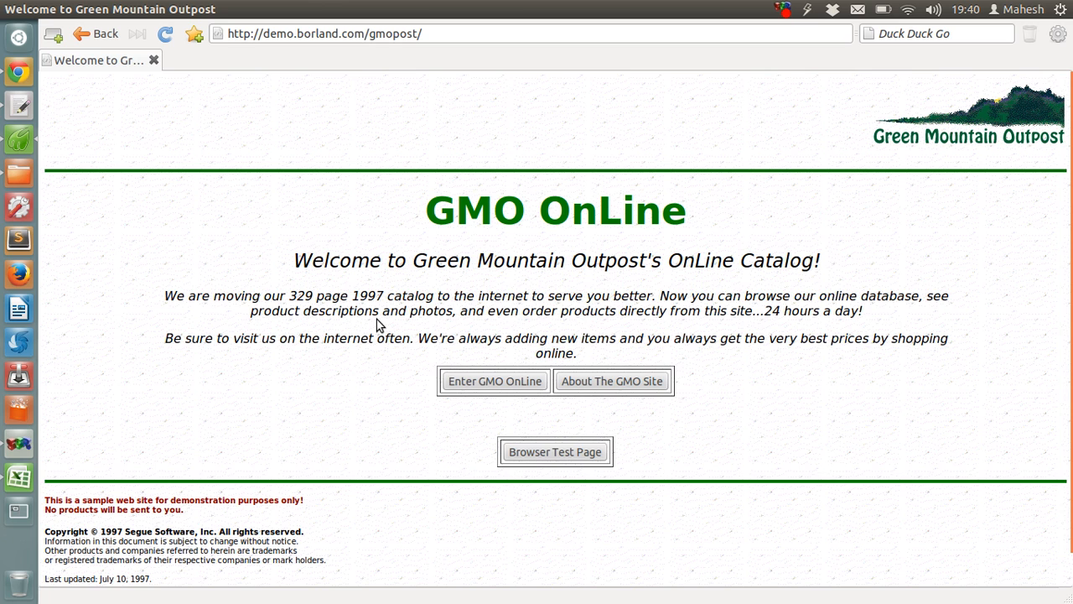
mouse_move(19, 478)
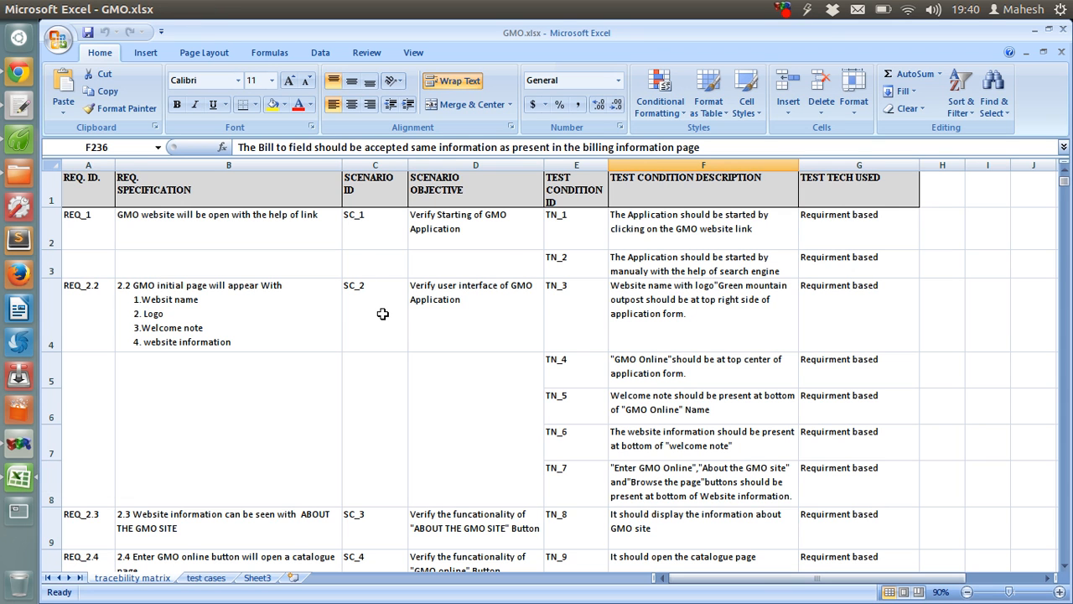
mouse_move(472, 379)
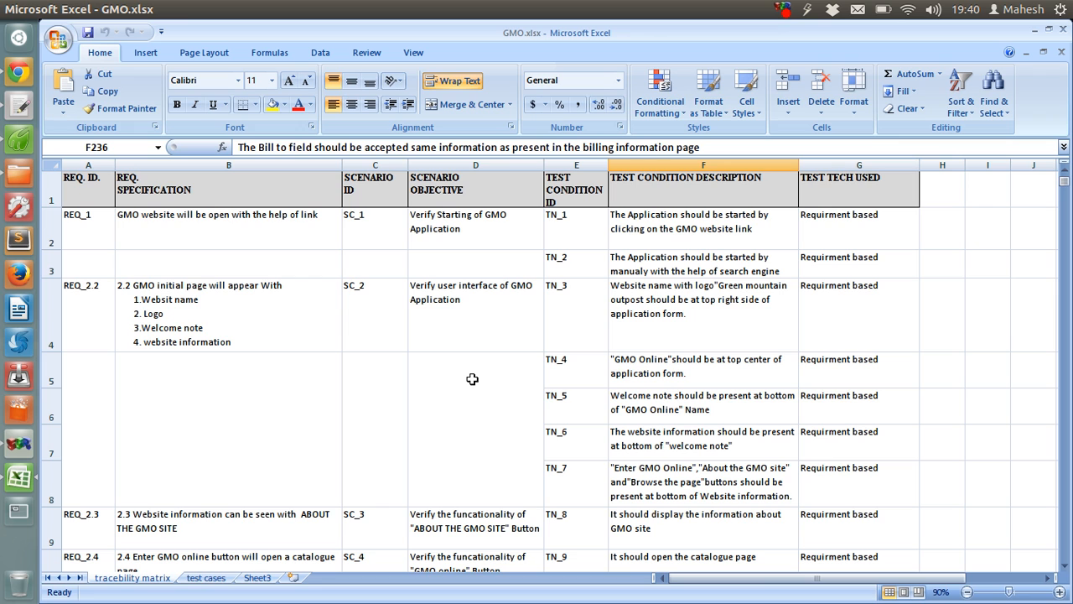
mouse_move(207, 352)
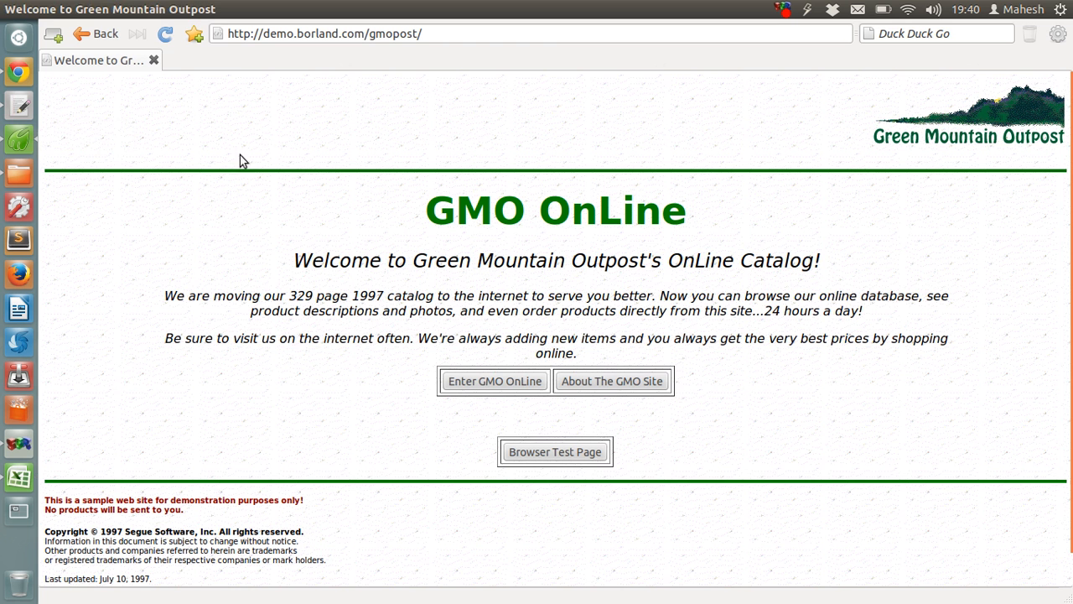
mouse_move(557, 291)
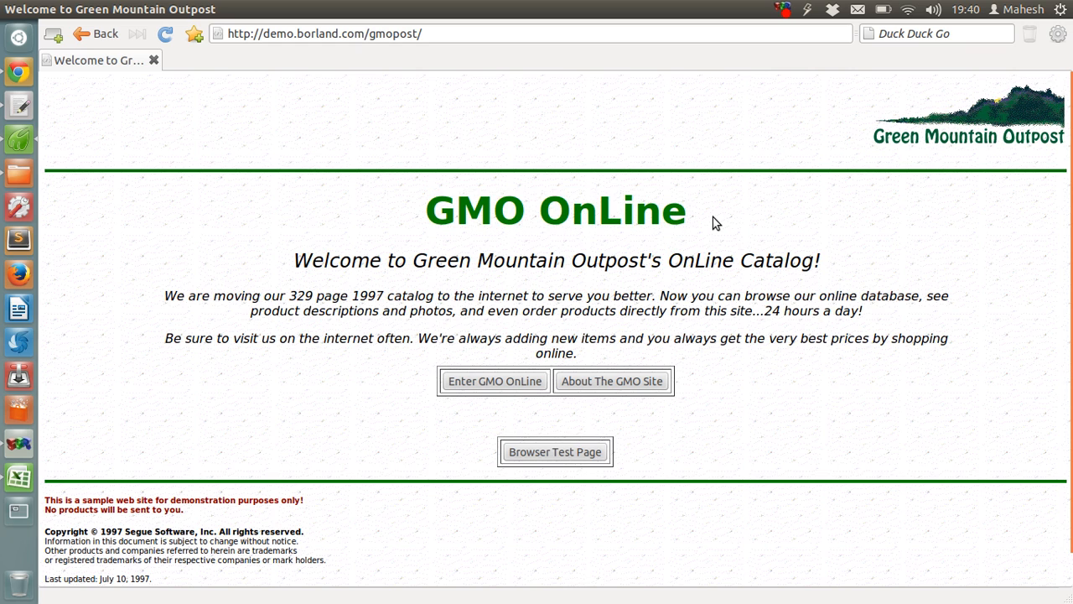
mouse_move(347, 208)
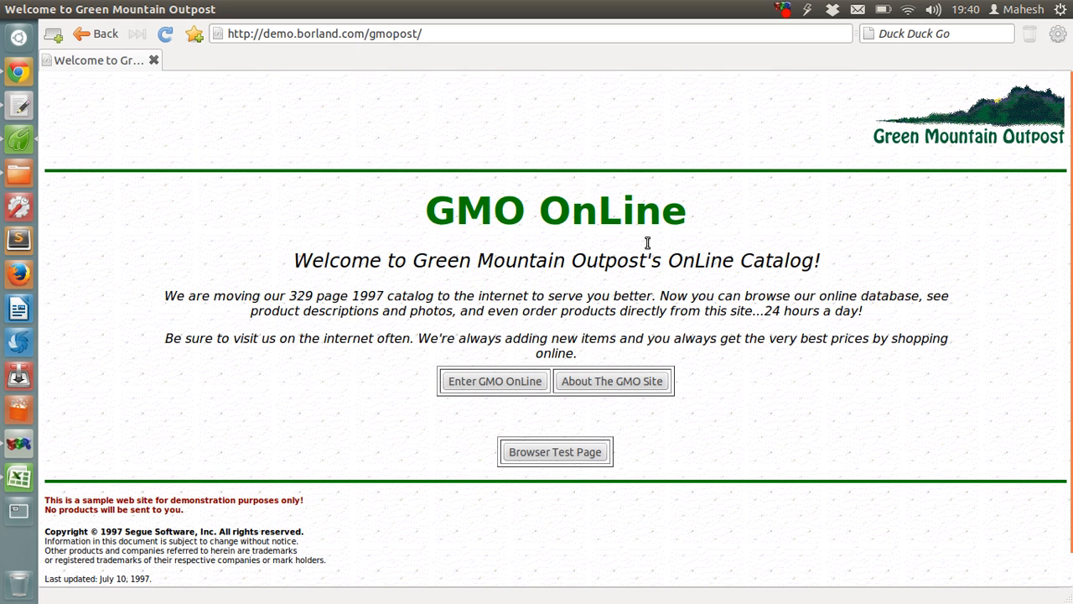
mouse_move(589, 245)
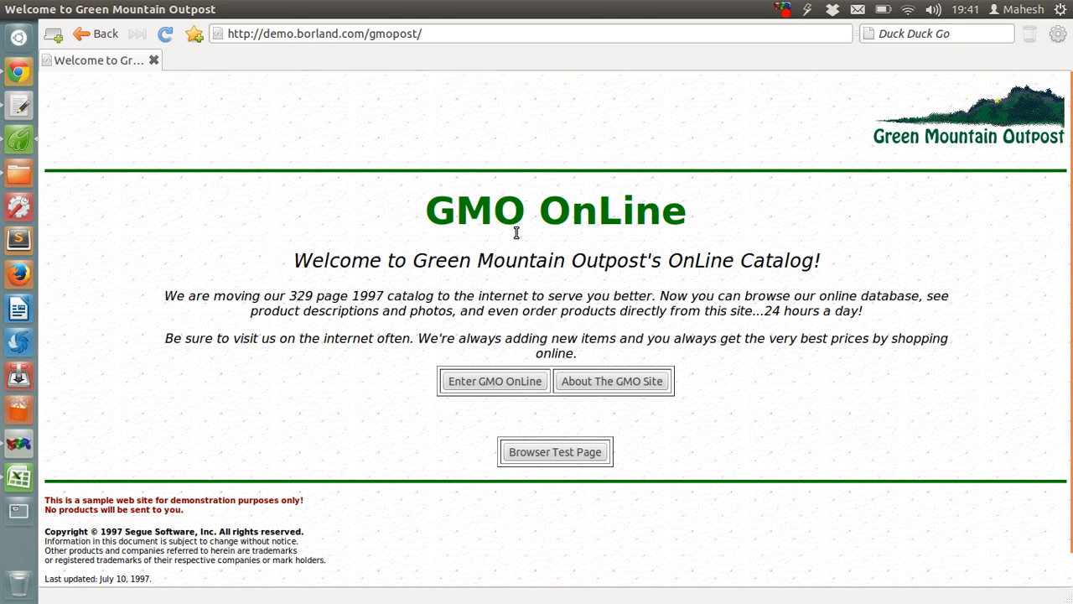
mouse_move(905, 159)
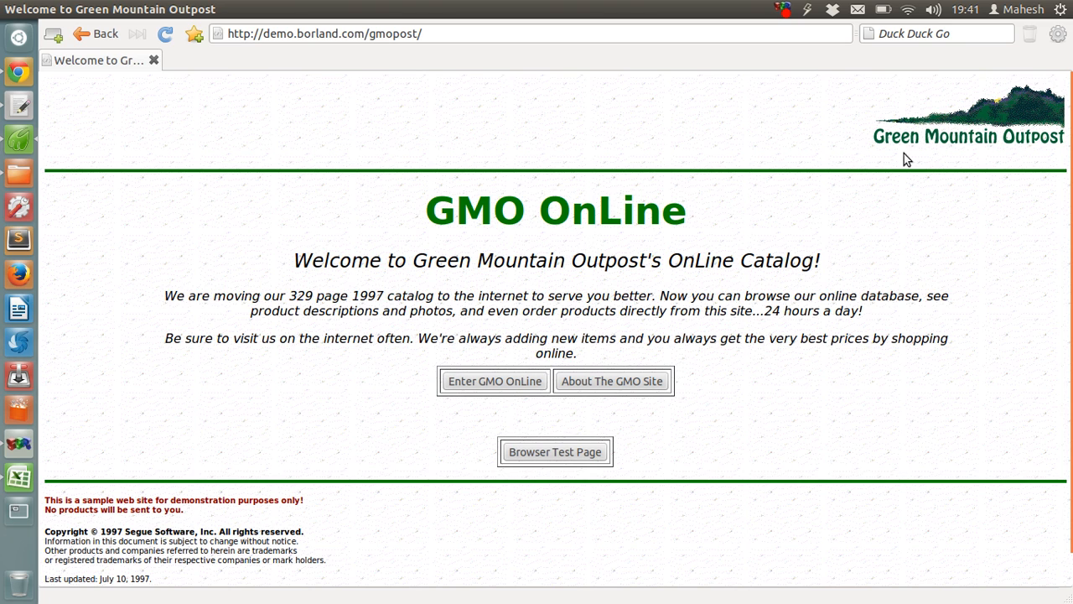
mouse_move(476, 242)
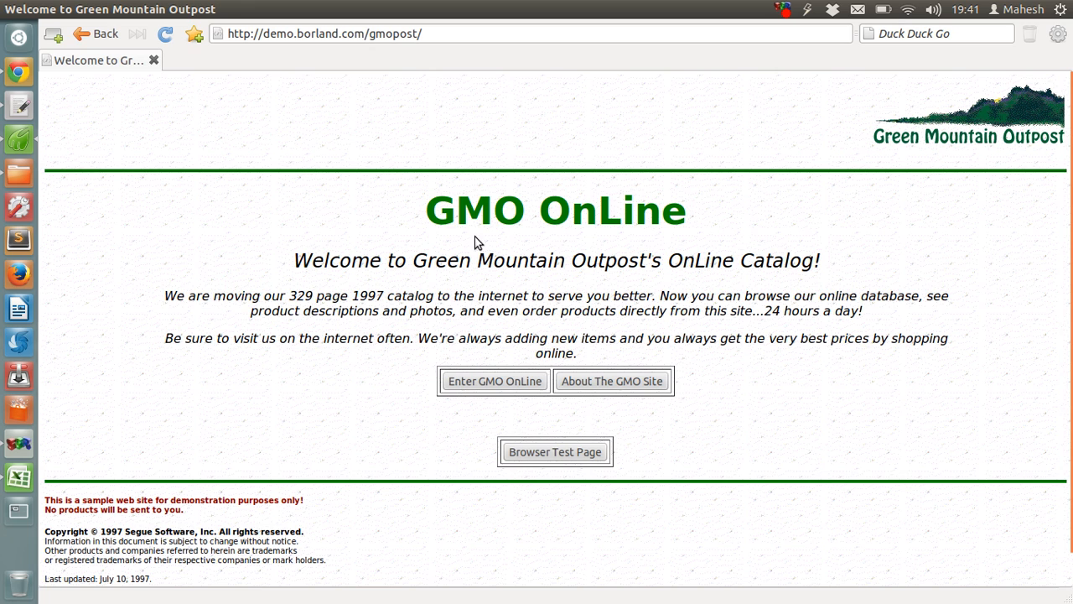
mouse_move(560, 254)
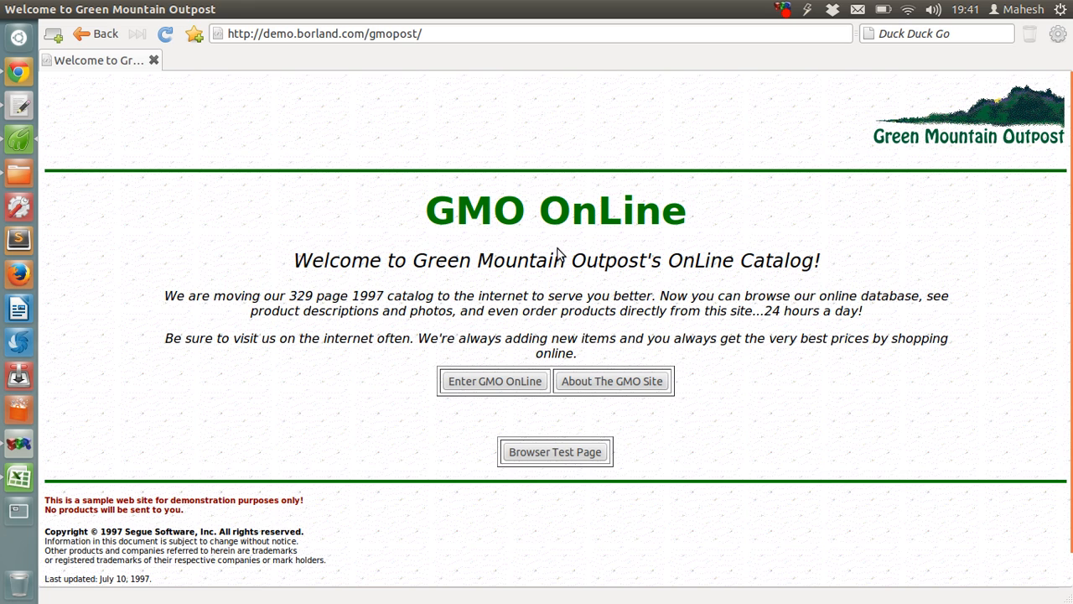
mouse_move(328, 332)
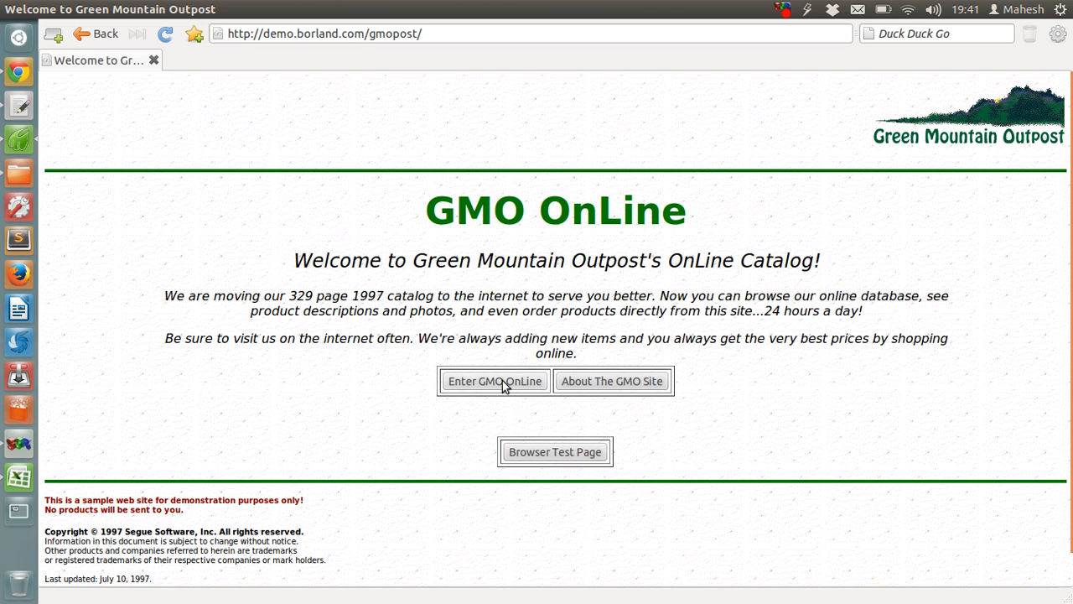
- Order quantity 1 of the 3 Person Dome Tent and proceed past the $319.99 summary
click(494, 381)
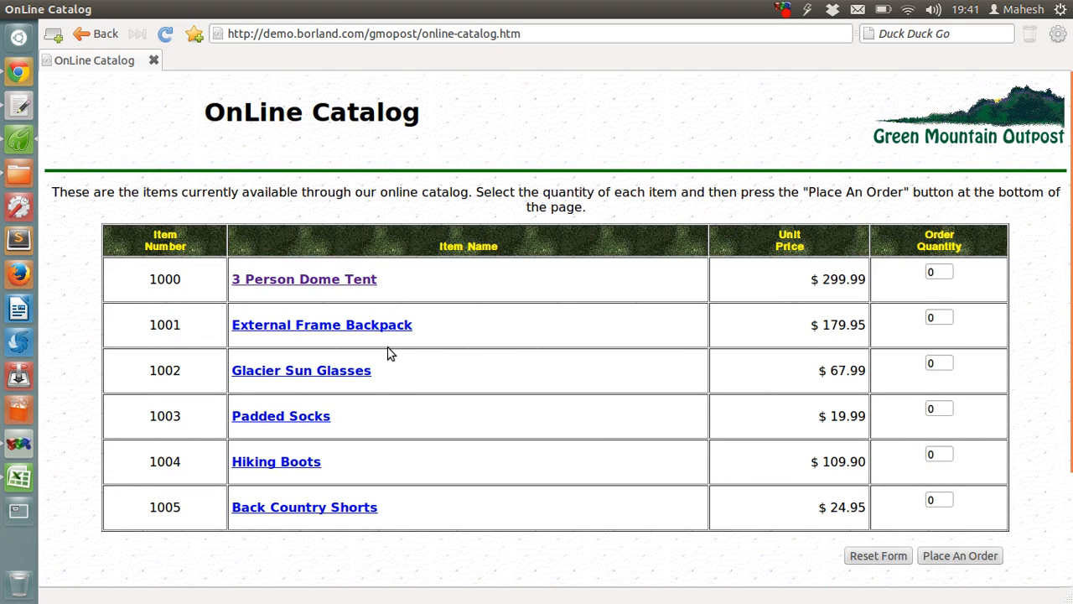
mouse_move(417, 442)
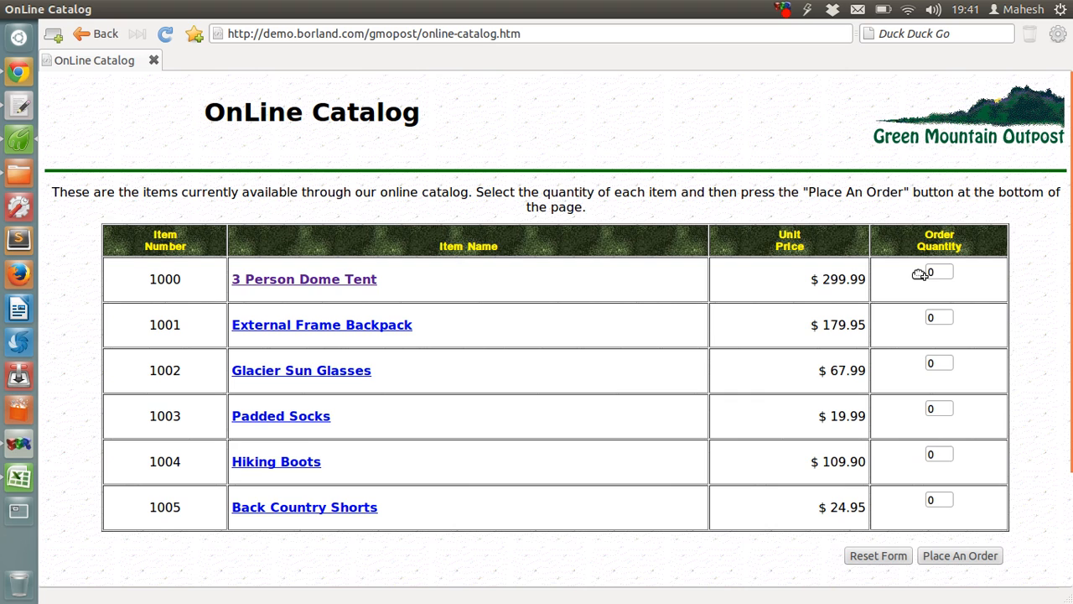
text(1)
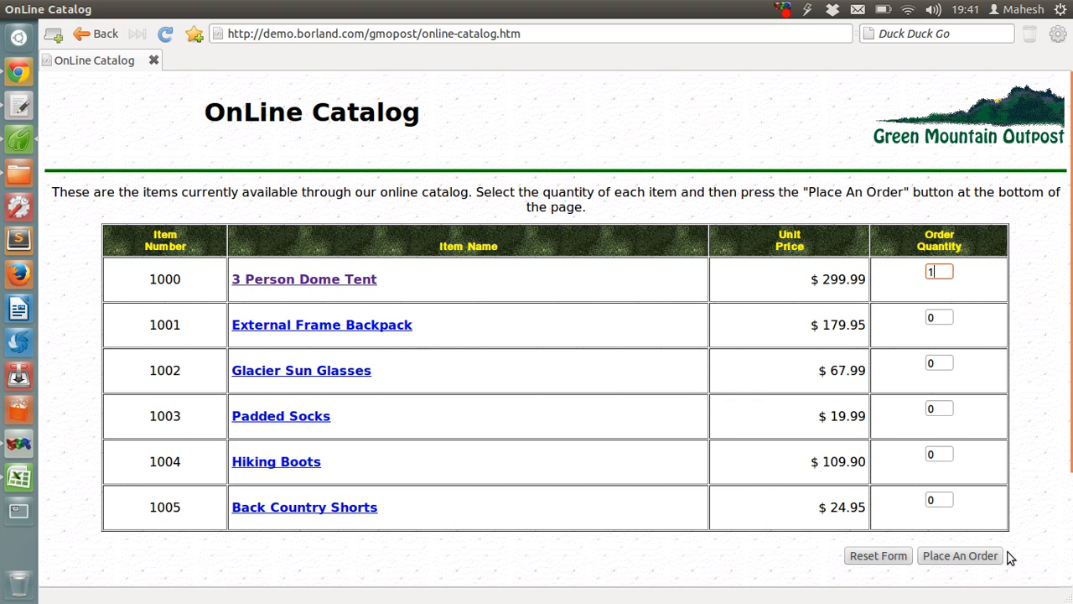
click(960, 555)
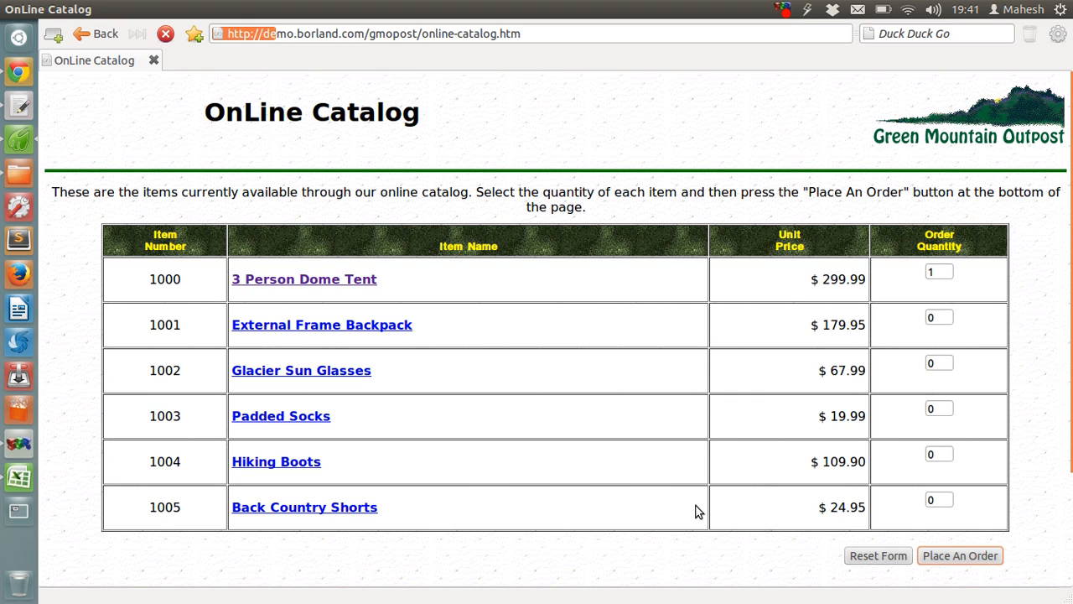
click(960, 555)
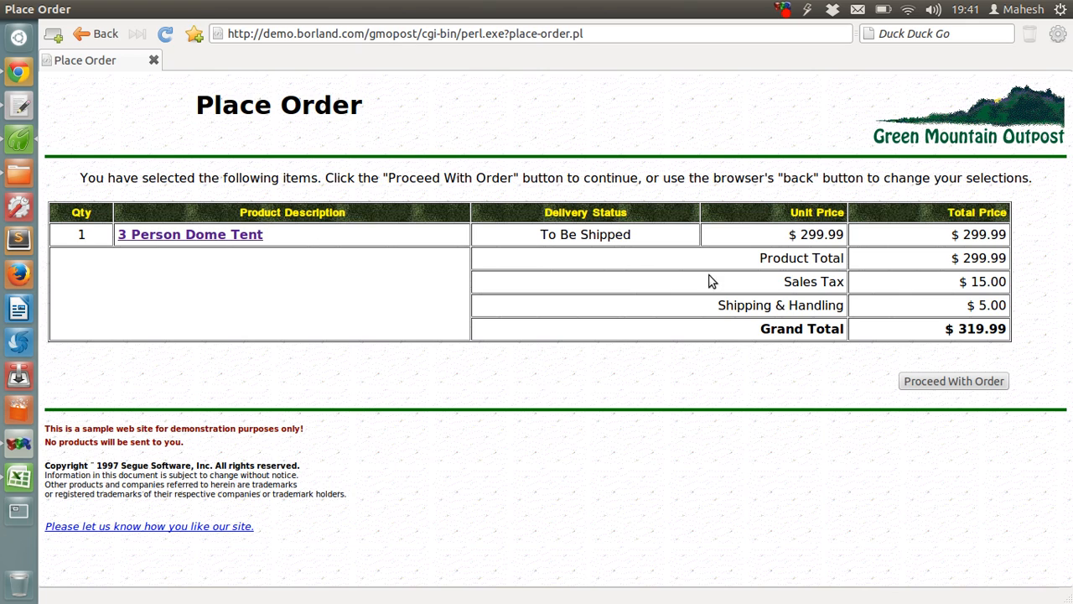
mouse_move(687, 284)
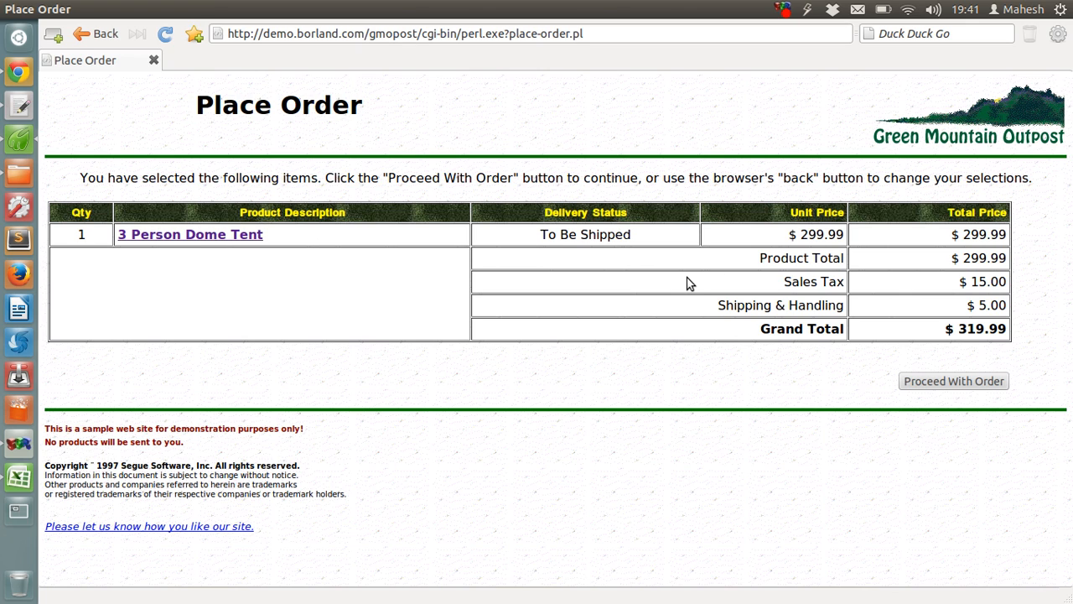
click(953, 380)
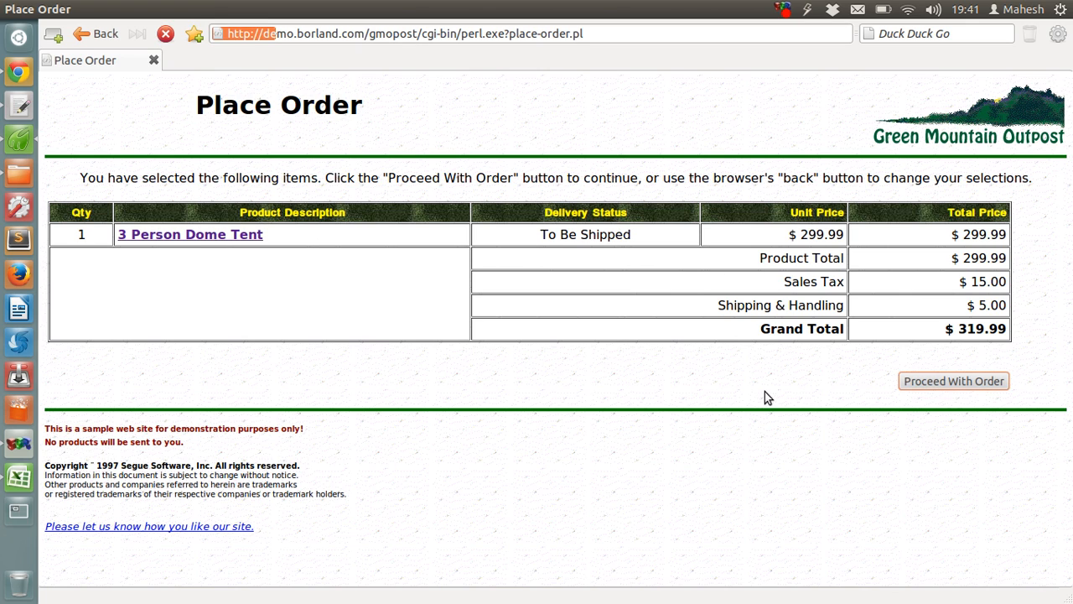
- Fill the billing name, address, zip code 12345 and e-mail fields
click(953, 381)
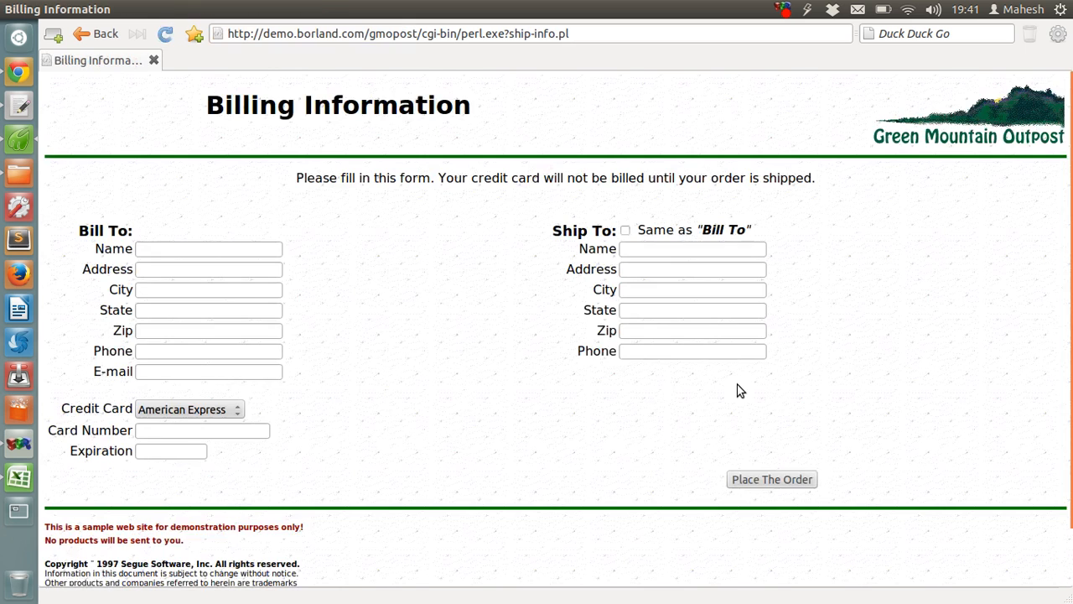
click(208, 249)
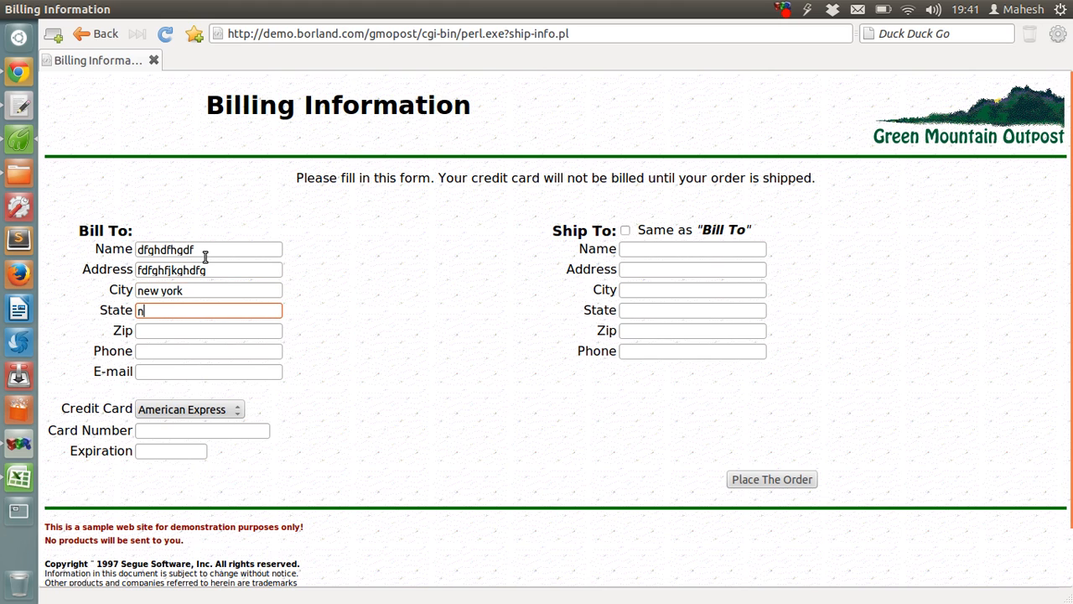
text(1)
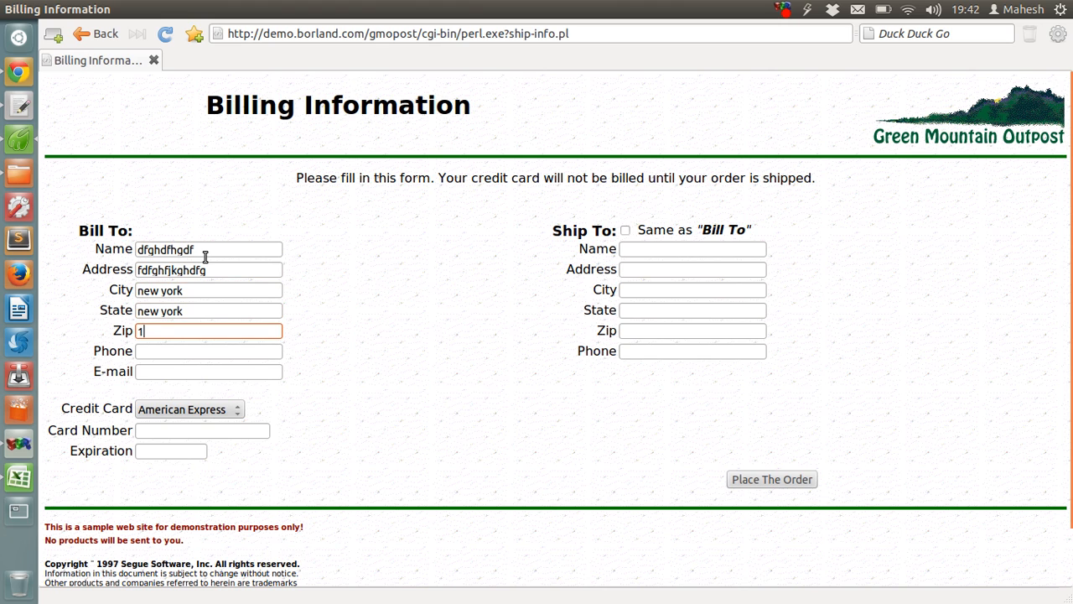
text(8306)
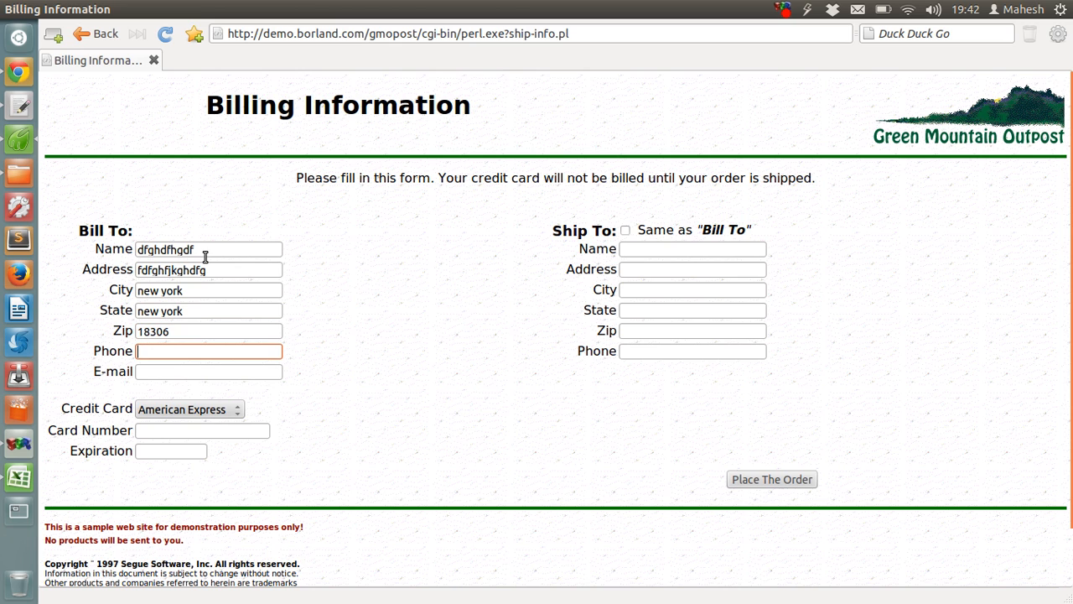
text(1234567899)
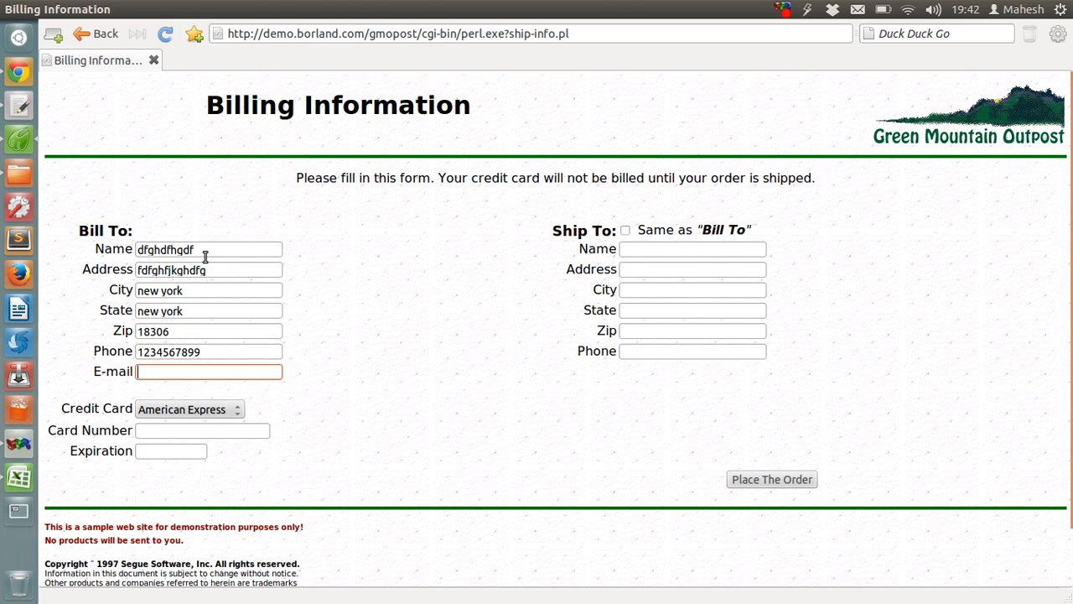
text(user@di)
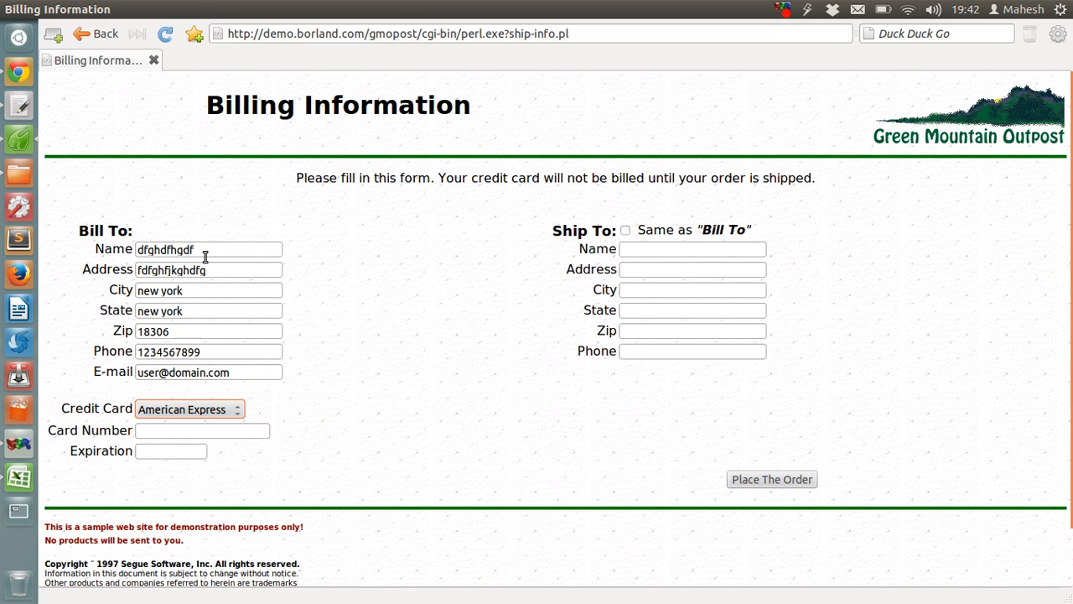
- Pay by Visa with card number and expiration, ship to billing address, and place the order
click(188, 409)
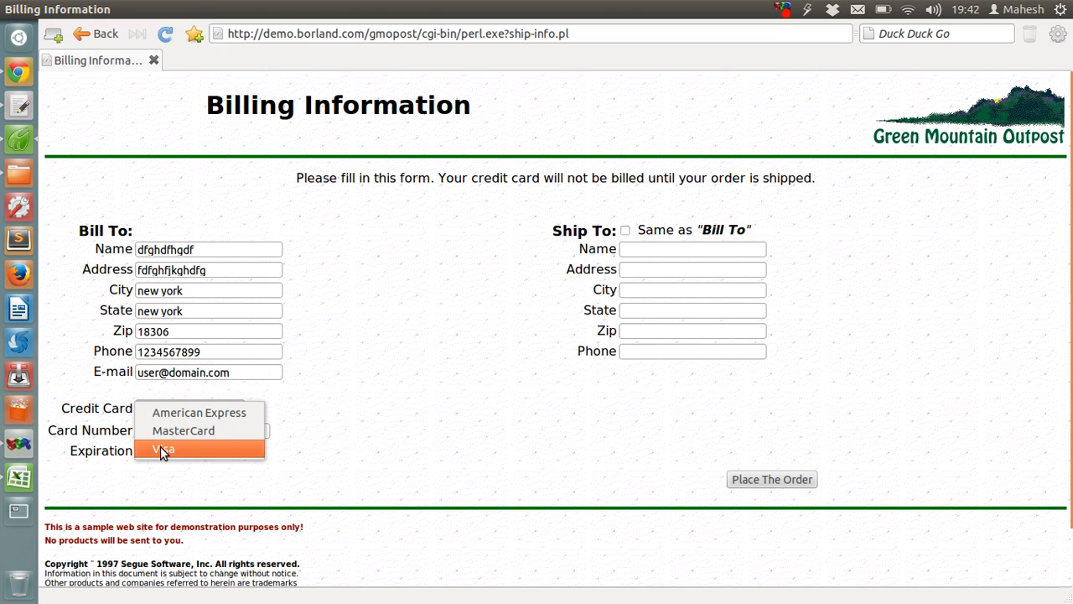
click(162, 450)
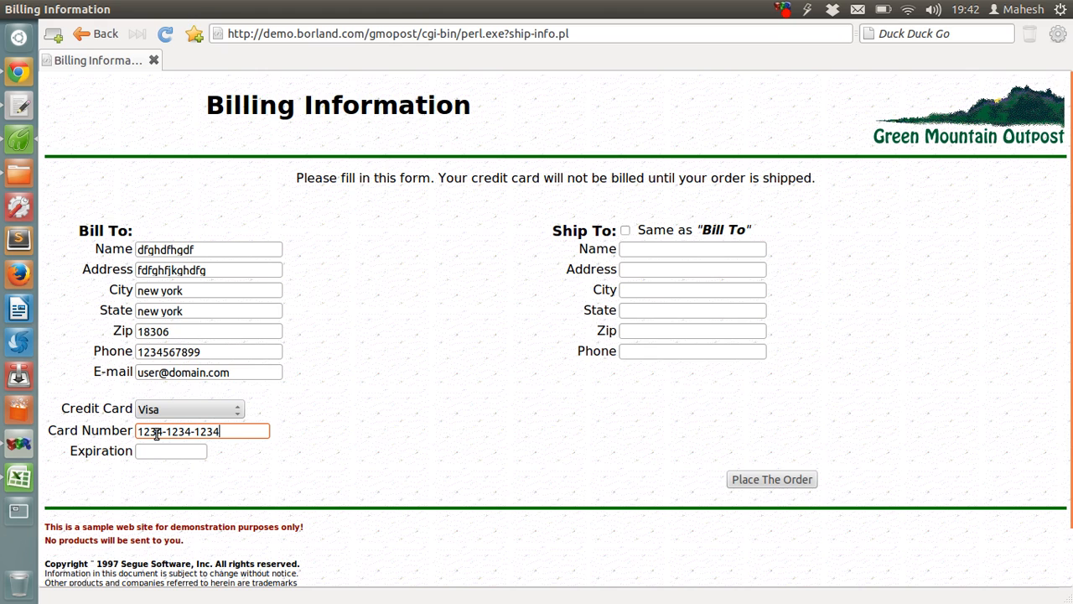
text(-1234)
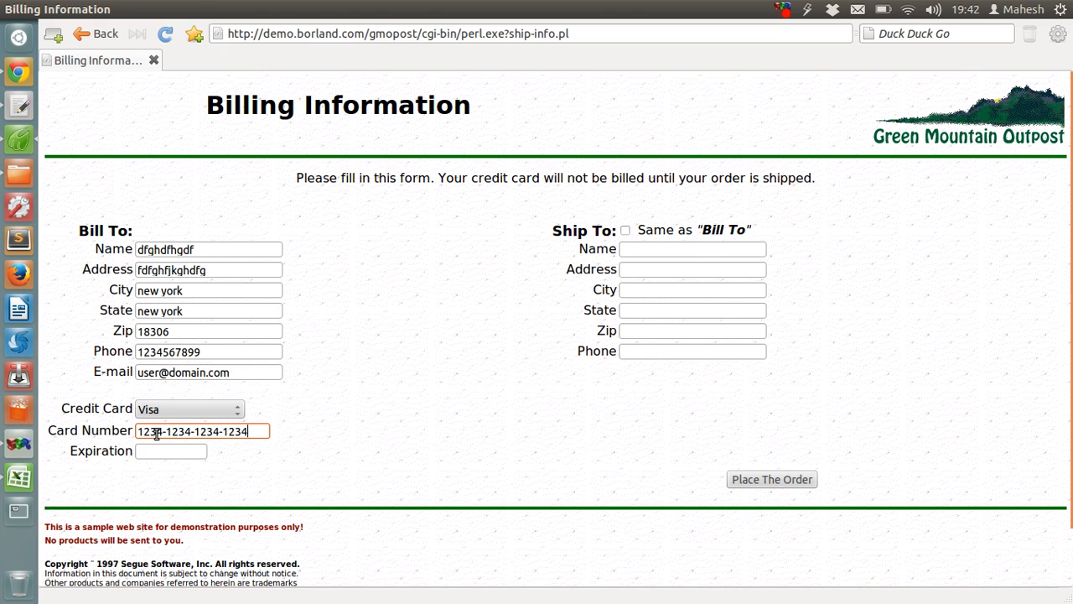
click(171, 451)
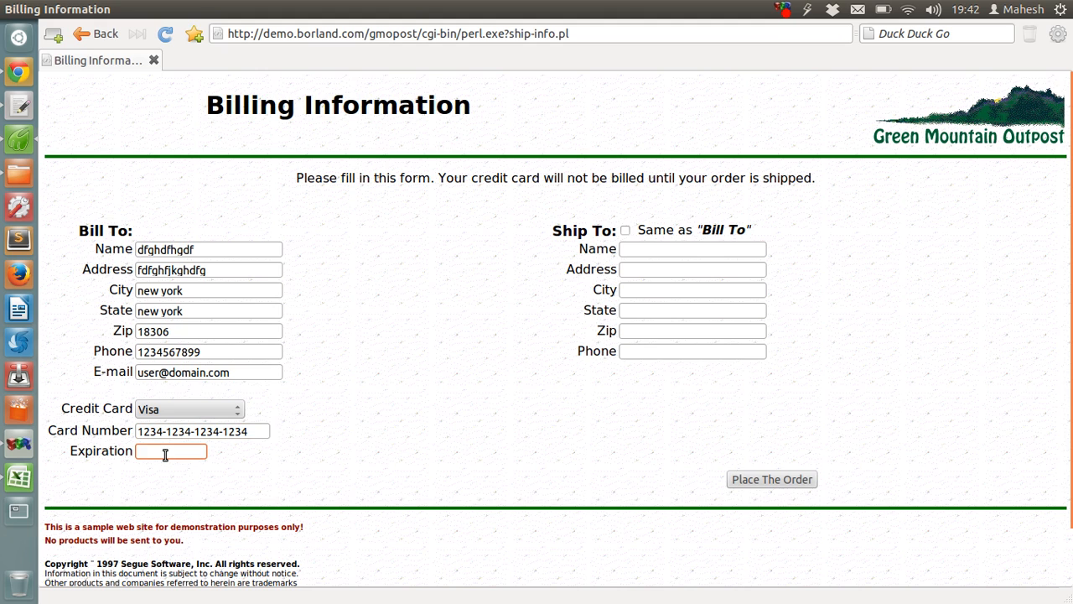
text(02/14)
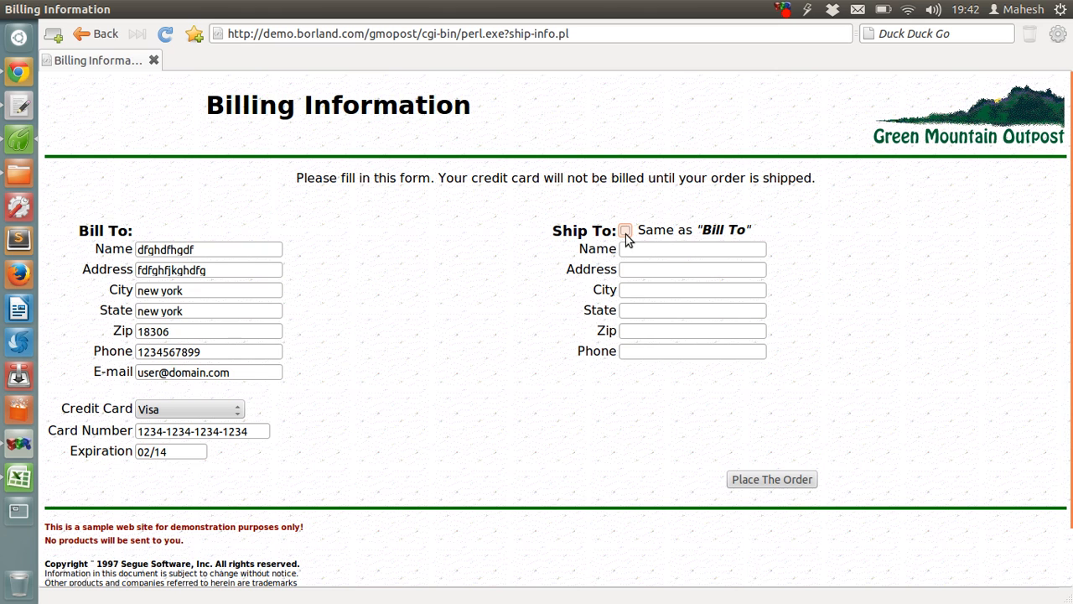
click(625, 230)
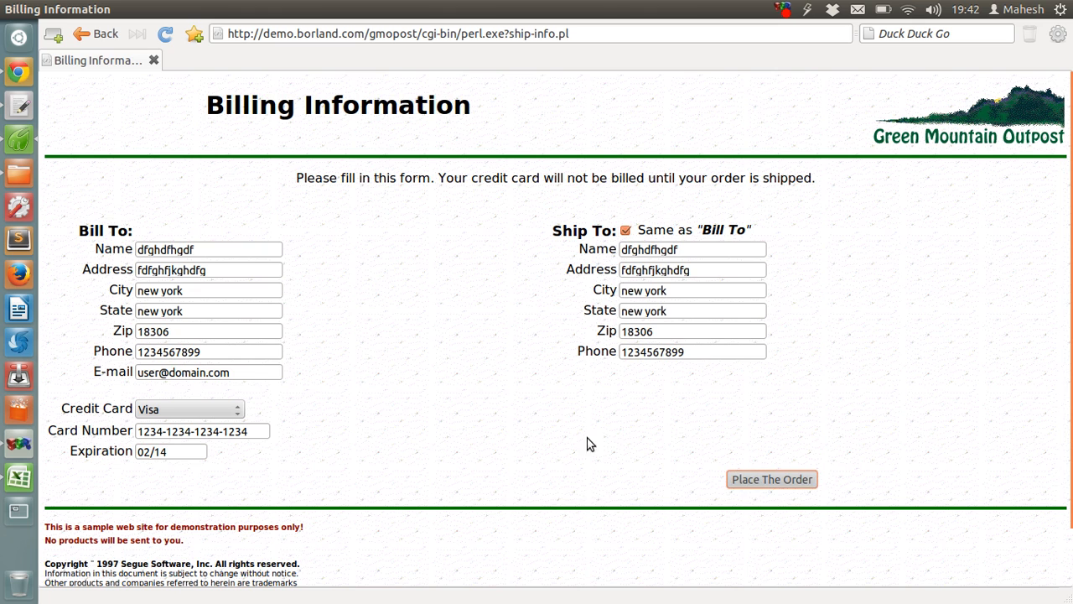
click(771, 479)
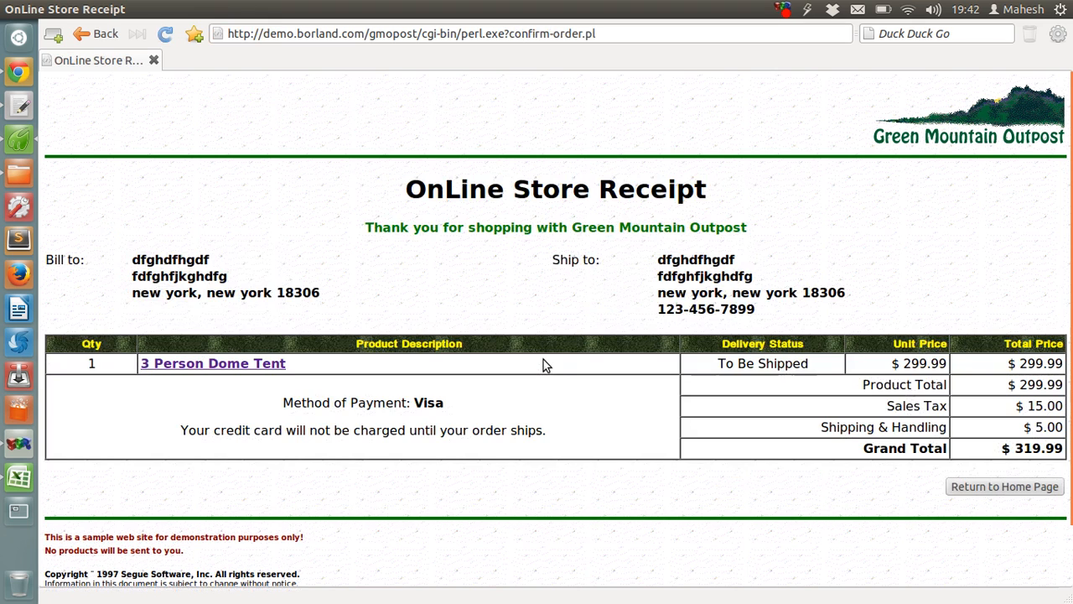
mouse_move(647, 172)
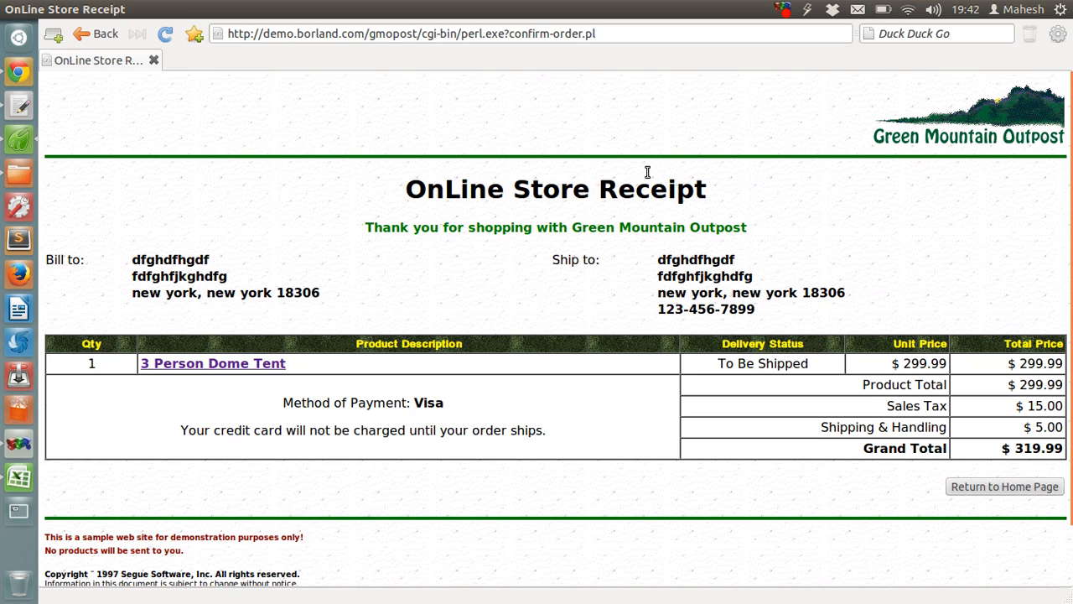
mouse_move(107, 544)
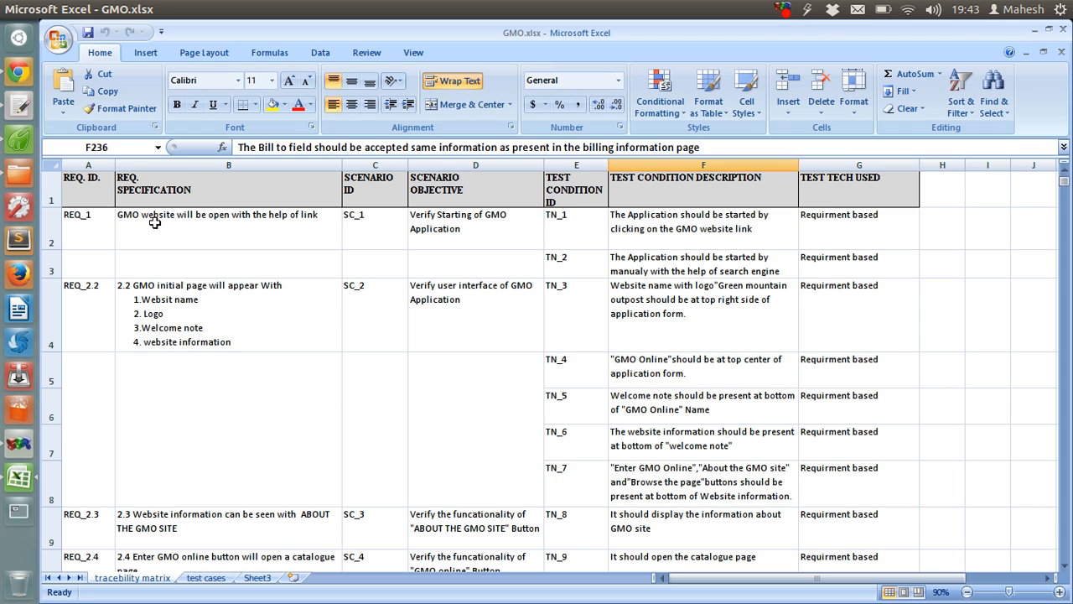
mouse_move(445, 356)
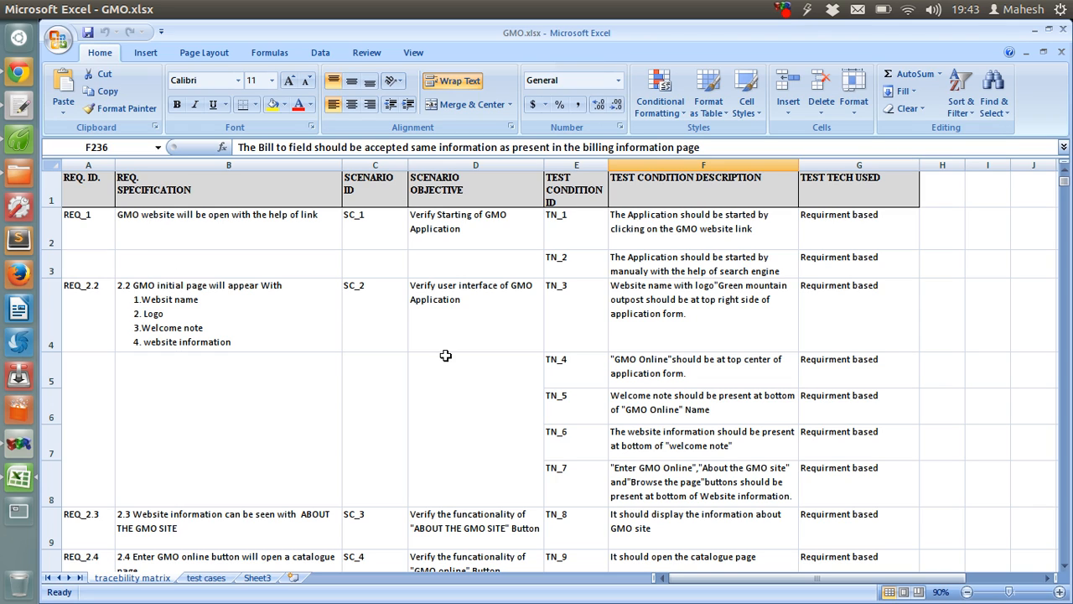
mouse_move(470, 219)
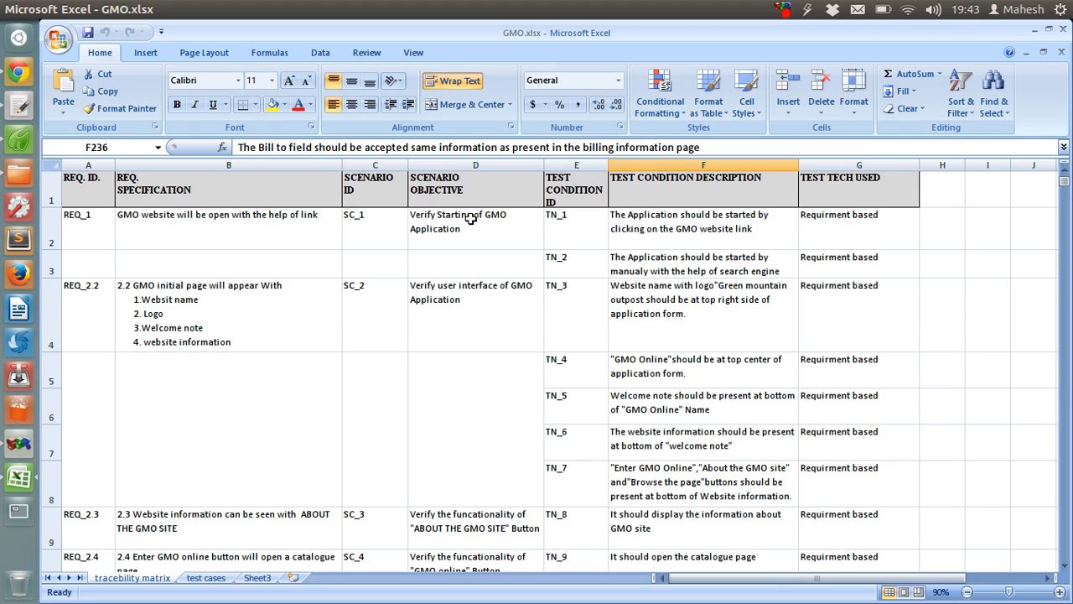
mouse_move(595, 202)
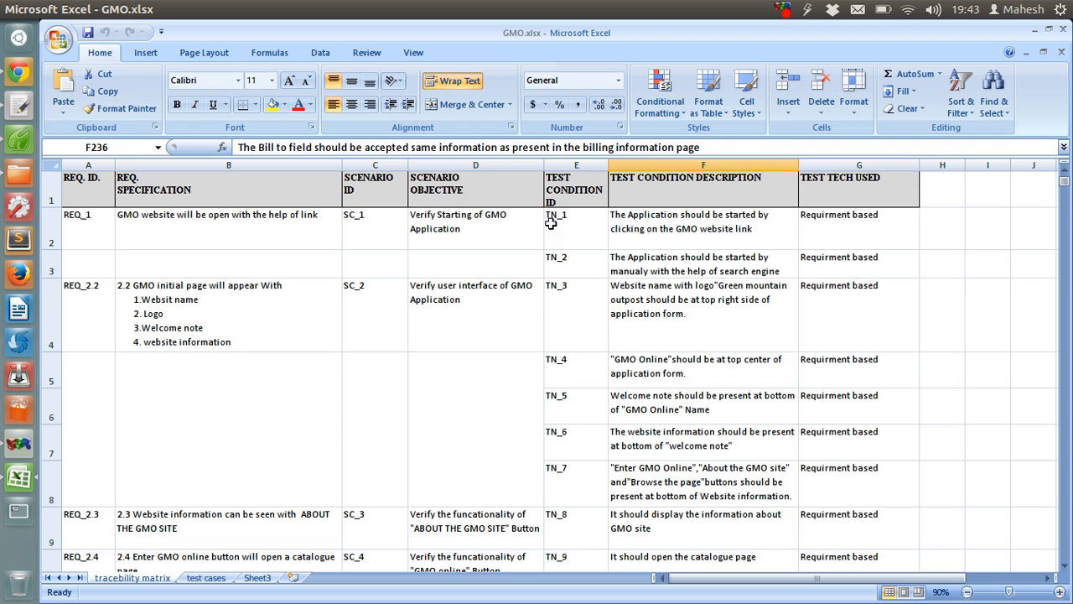
mouse_move(831, 193)
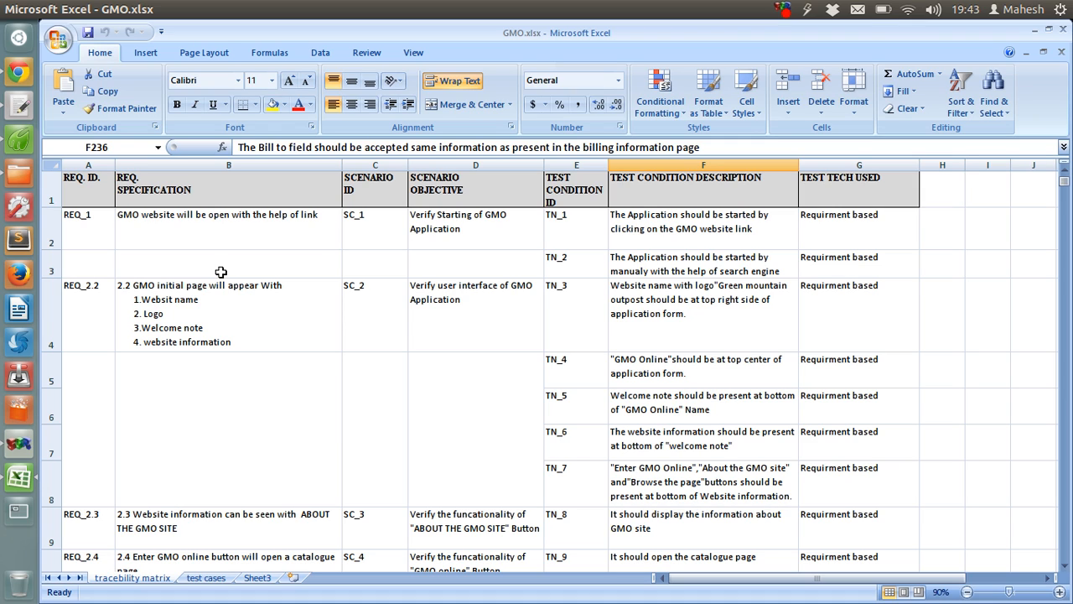
mouse_move(821, 235)
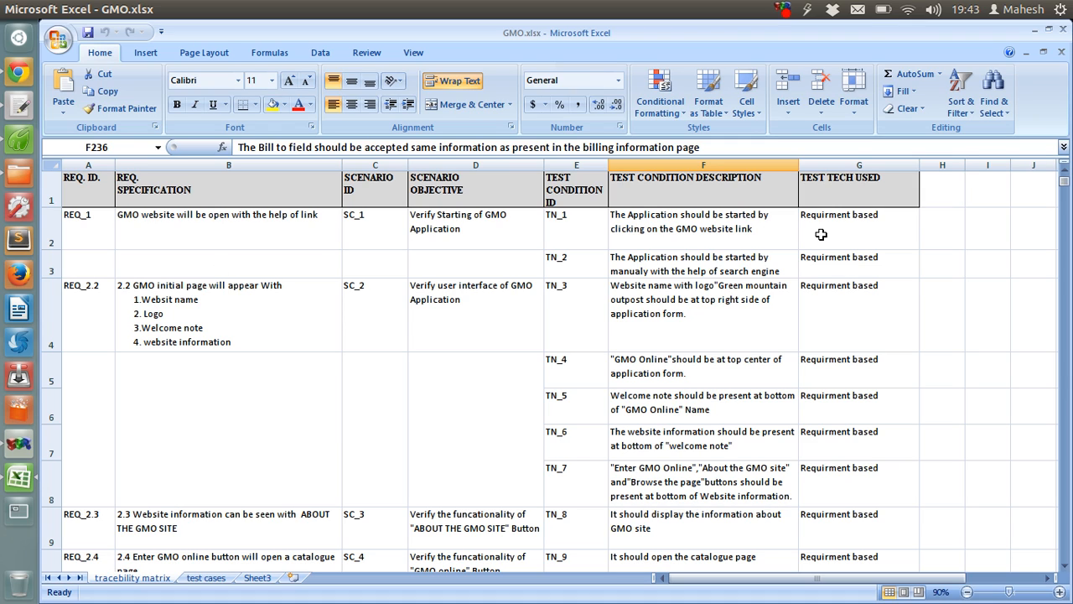
mouse_move(845, 229)
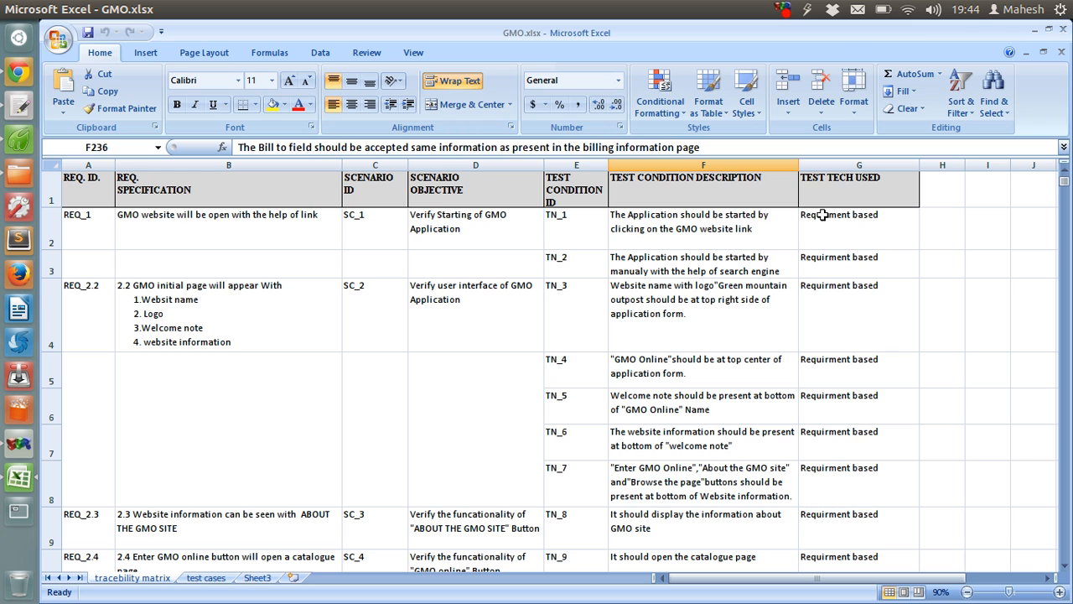
mouse_move(640, 286)
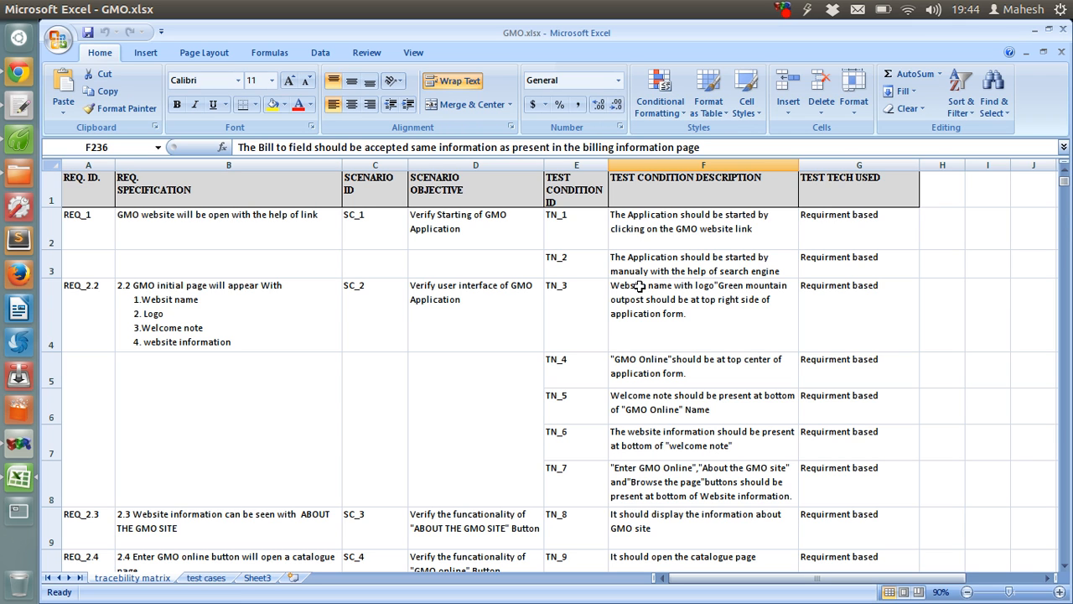
scroll(down, 3)
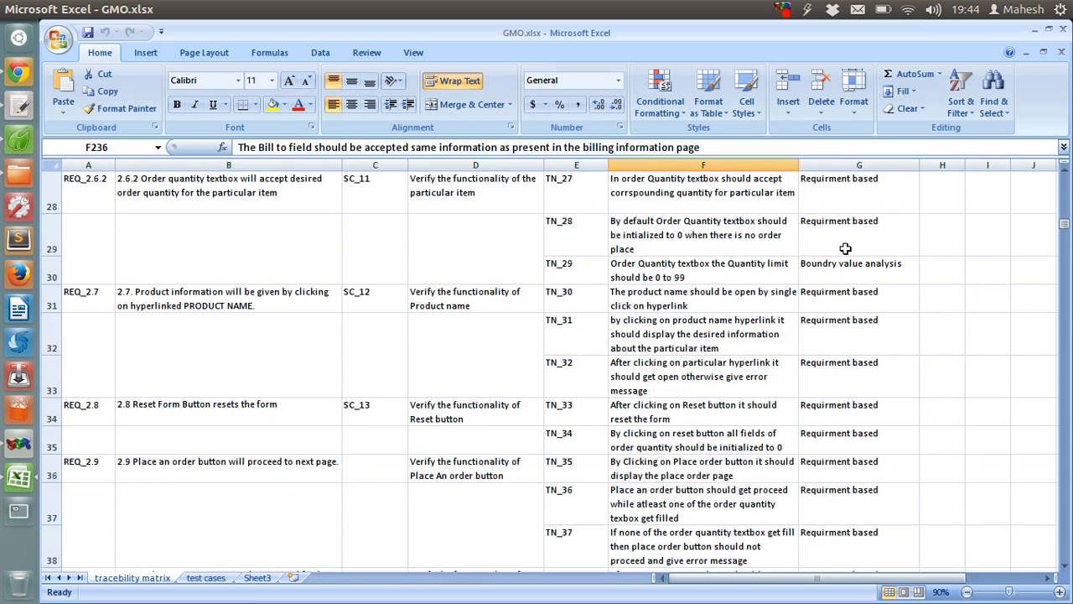
mouse_move(730, 279)
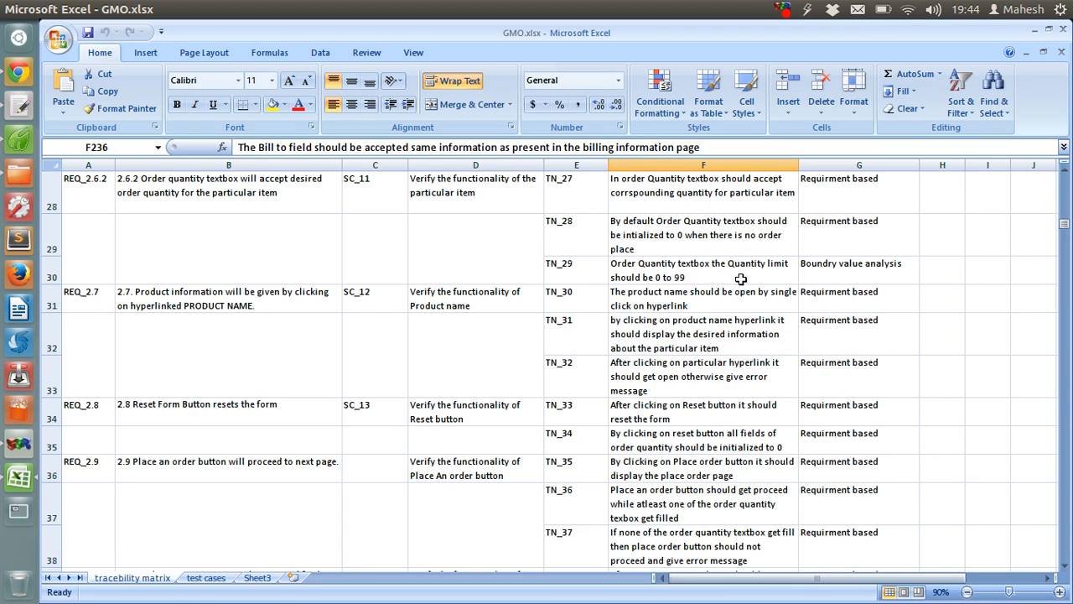
mouse_move(809, 269)
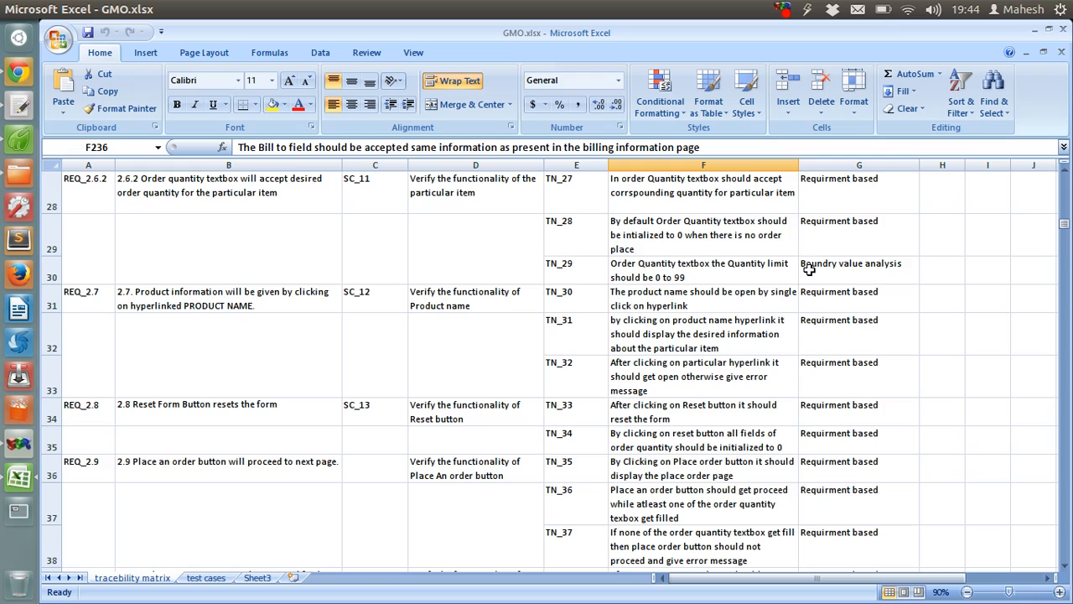
click(858, 269)
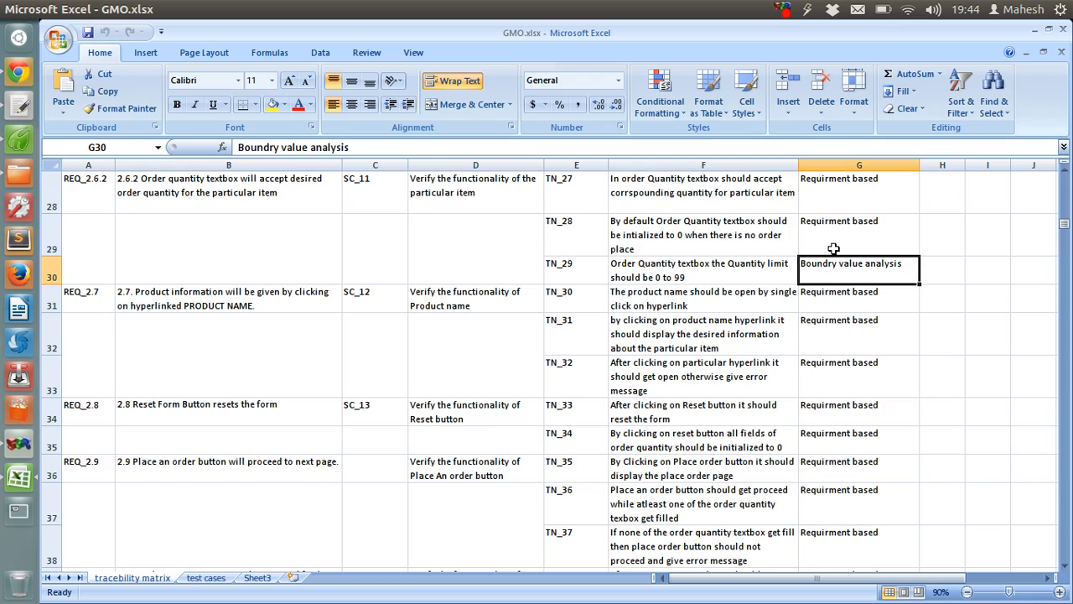
scroll(down, 3)
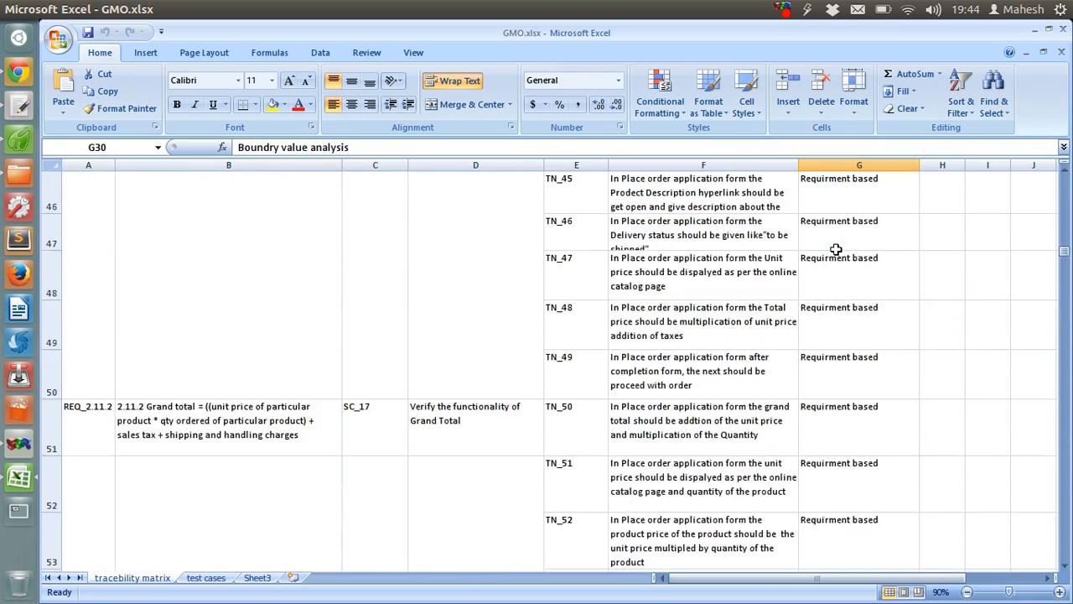
scroll(down, 3)
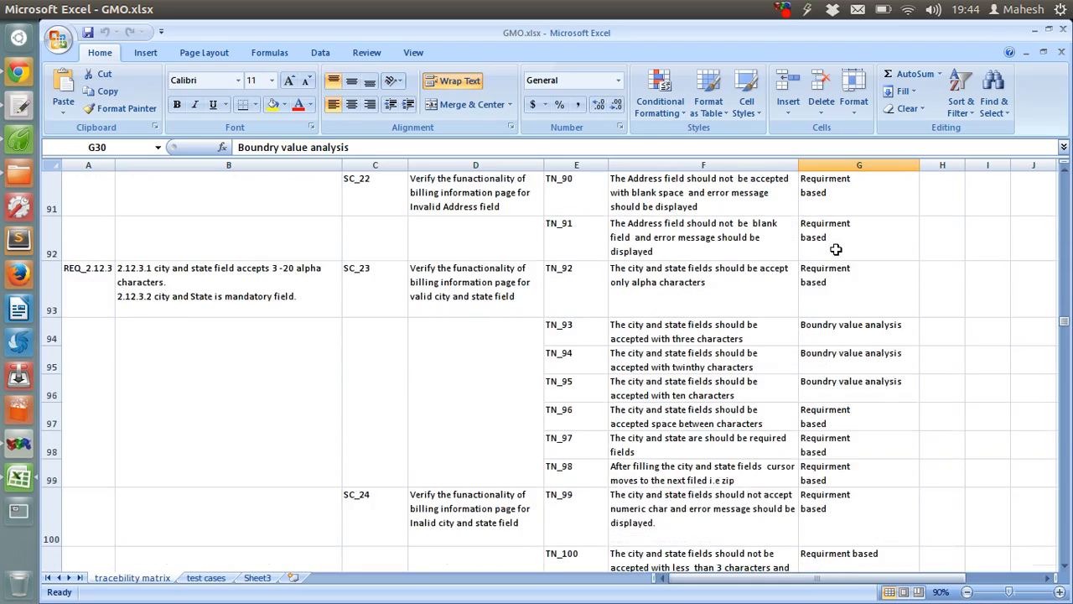
scroll(down, 3)
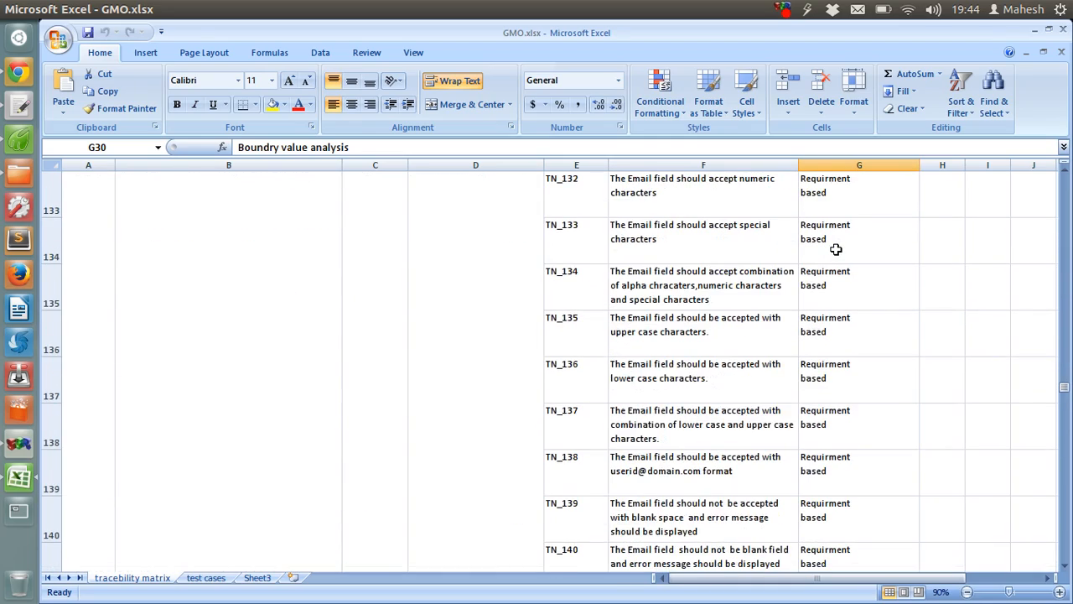
scroll(down, 3)
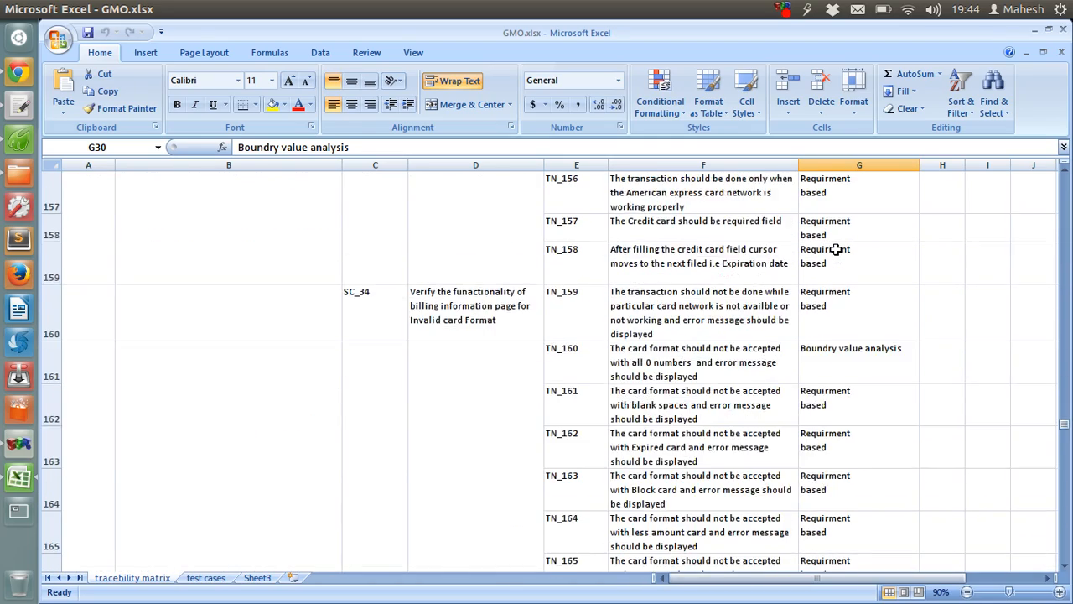
scroll(down, 3)
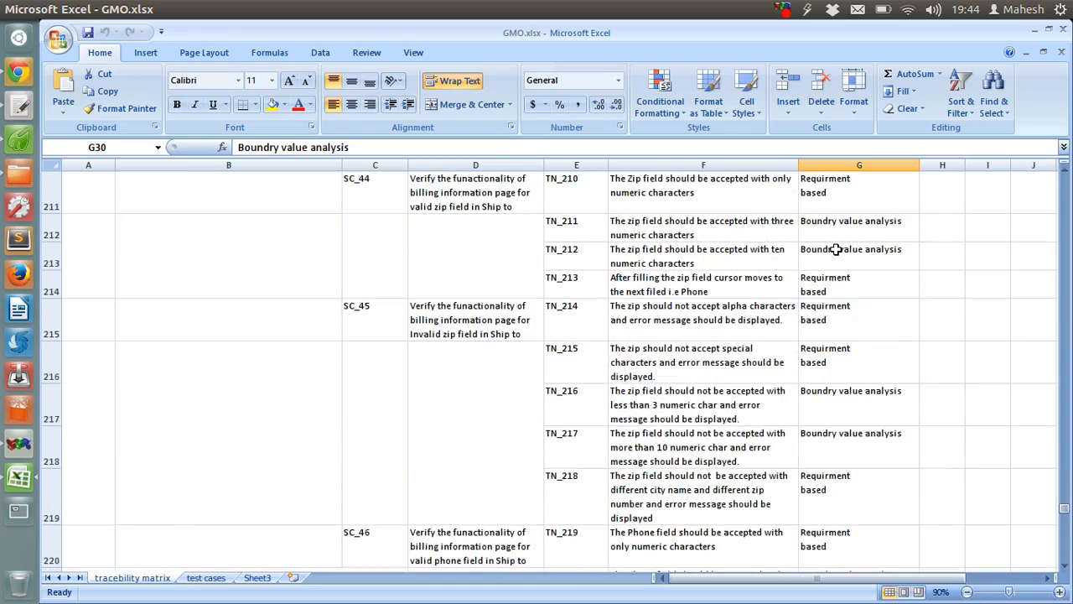
scroll(down, 3)
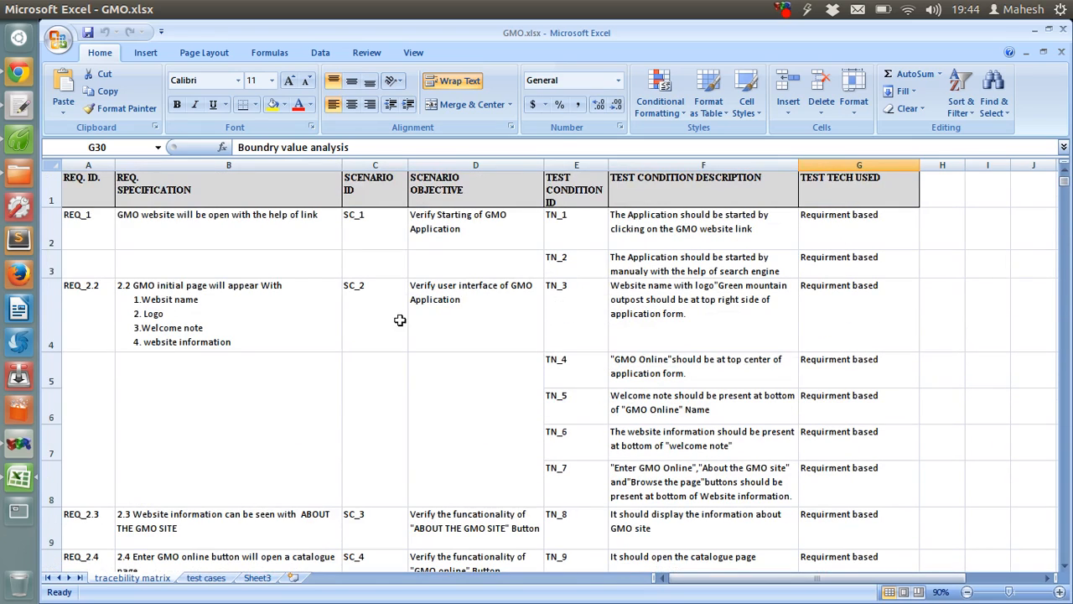
mouse_move(152, 235)
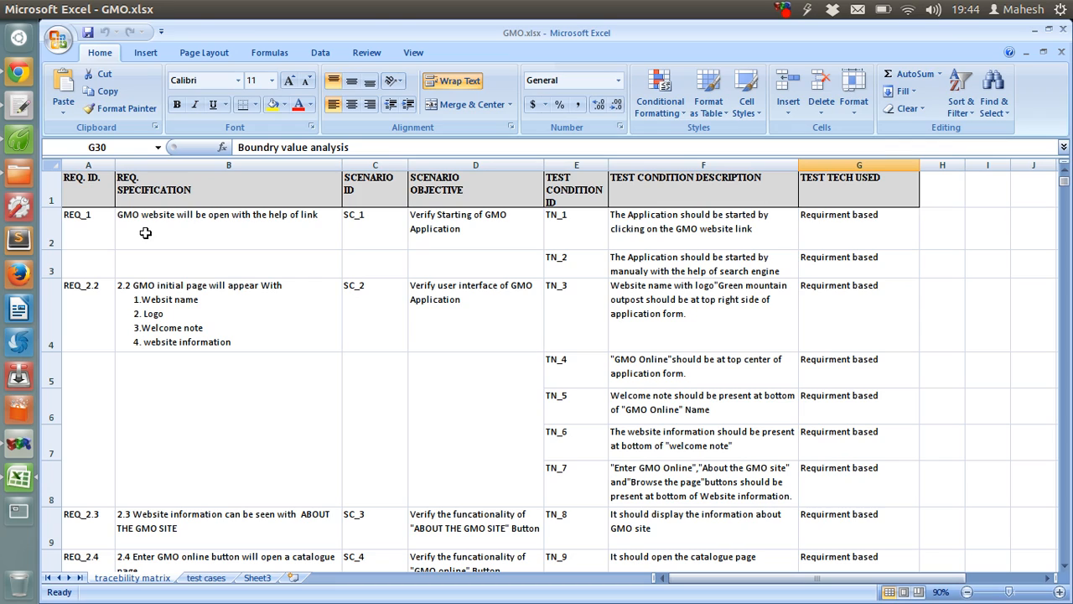
mouse_move(83, 236)
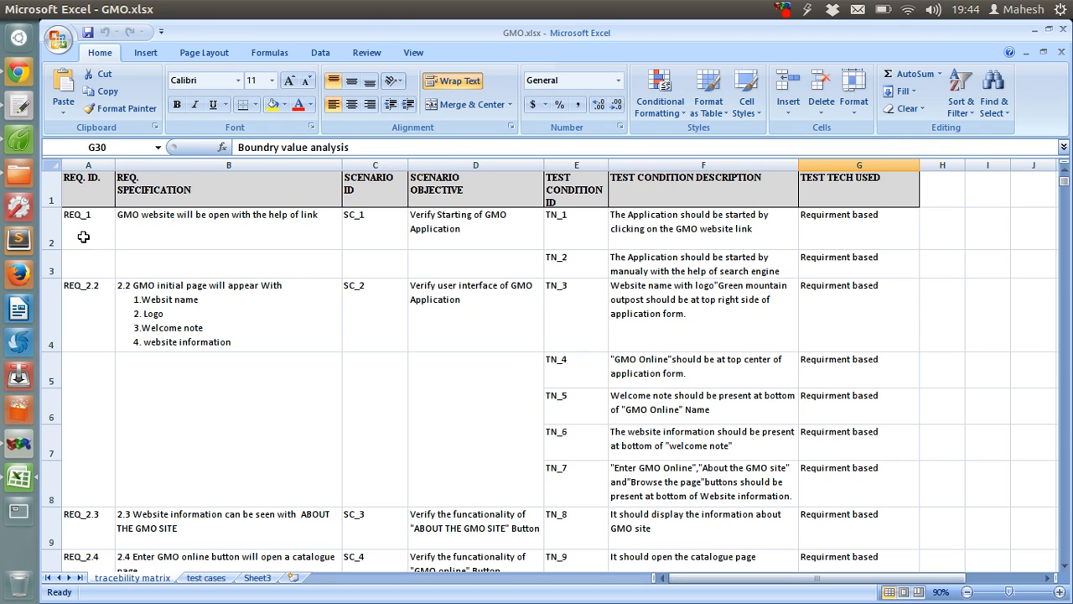
click(88, 228)
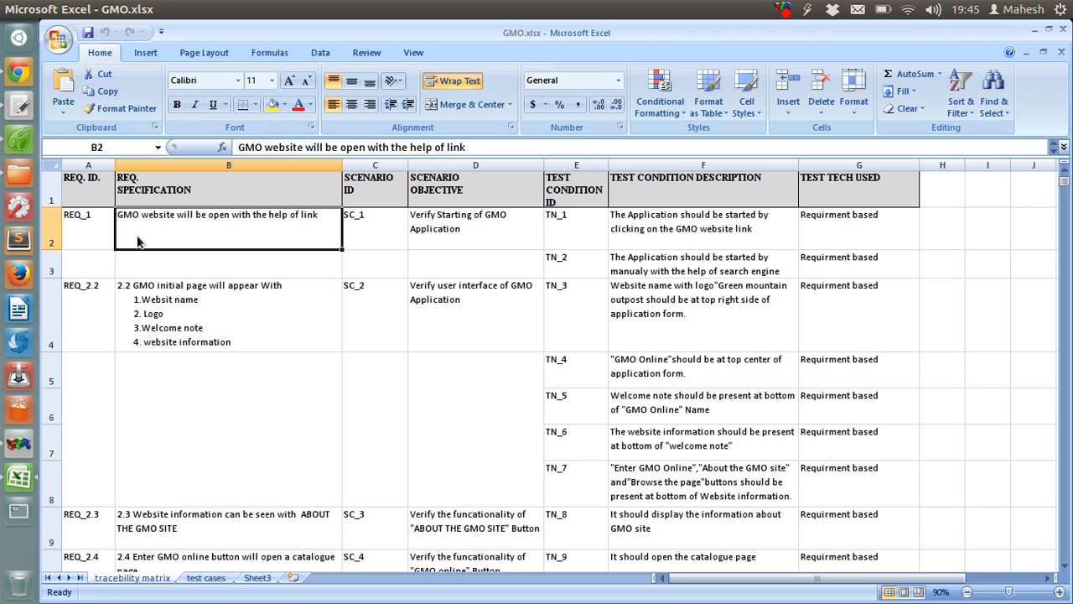
mouse_move(627, 359)
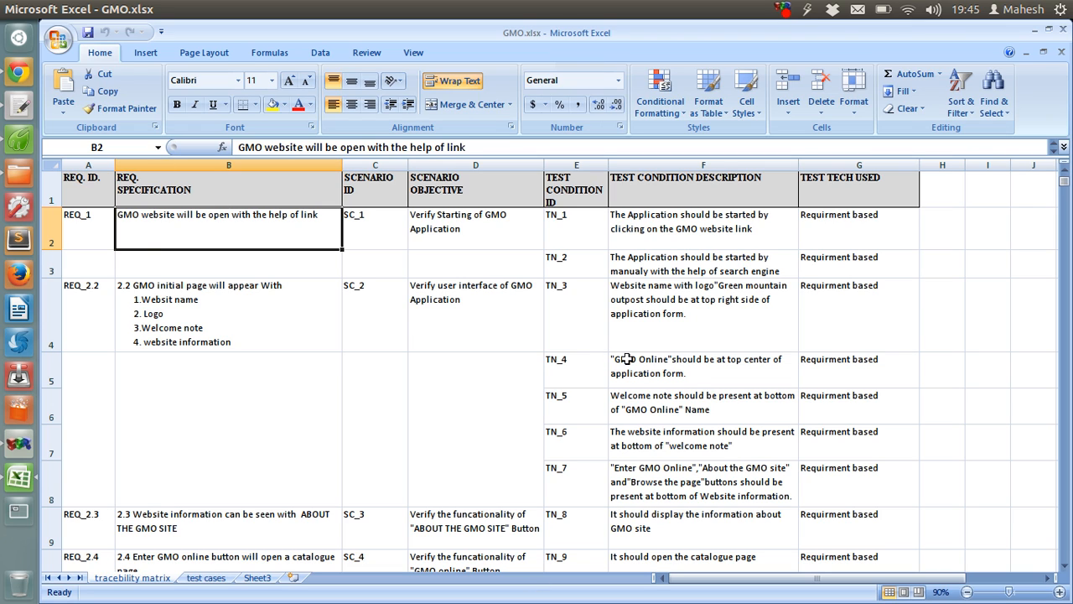
mouse_move(685, 230)
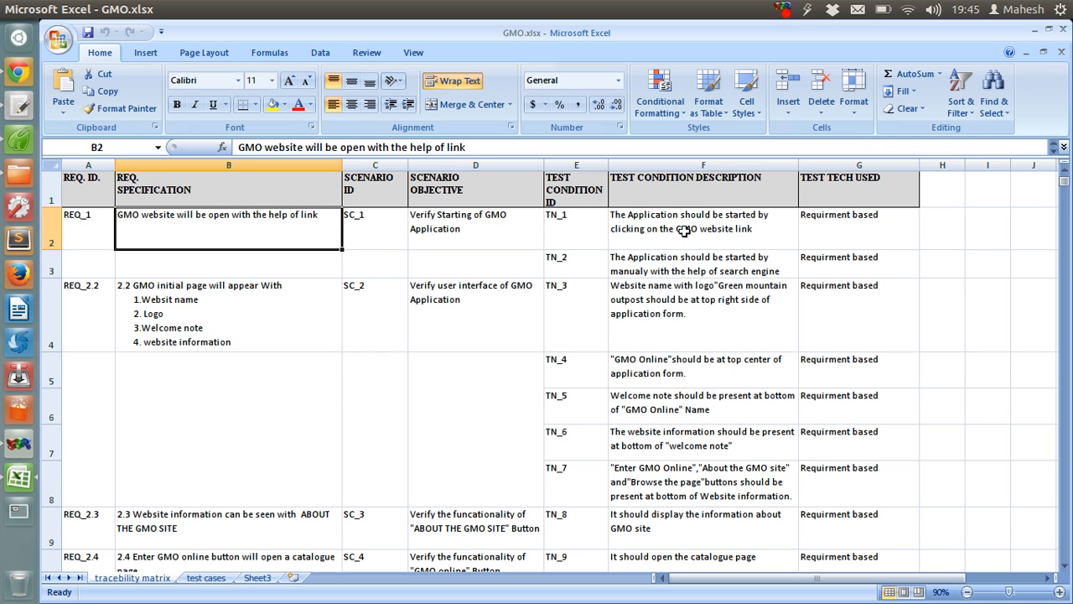
mouse_move(684, 236)
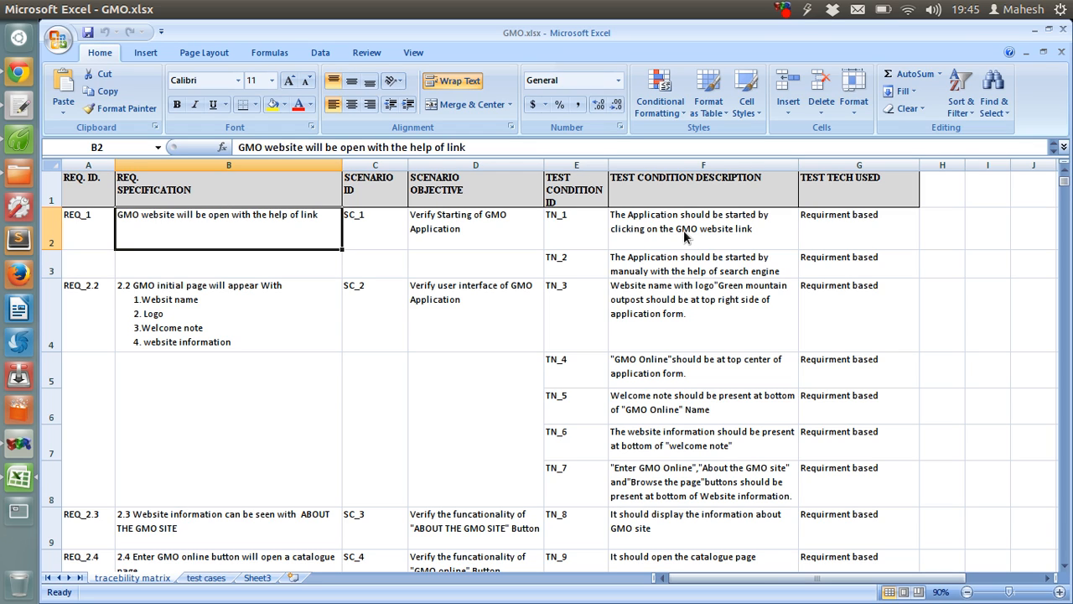
mouse_move(698, 243)
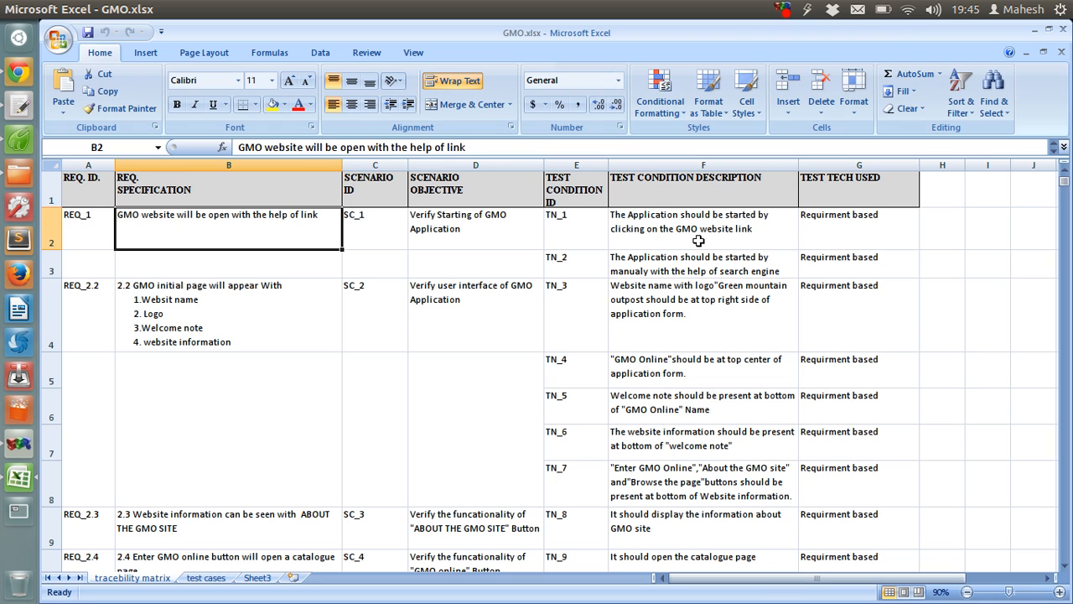
mouse_move(217, 246)
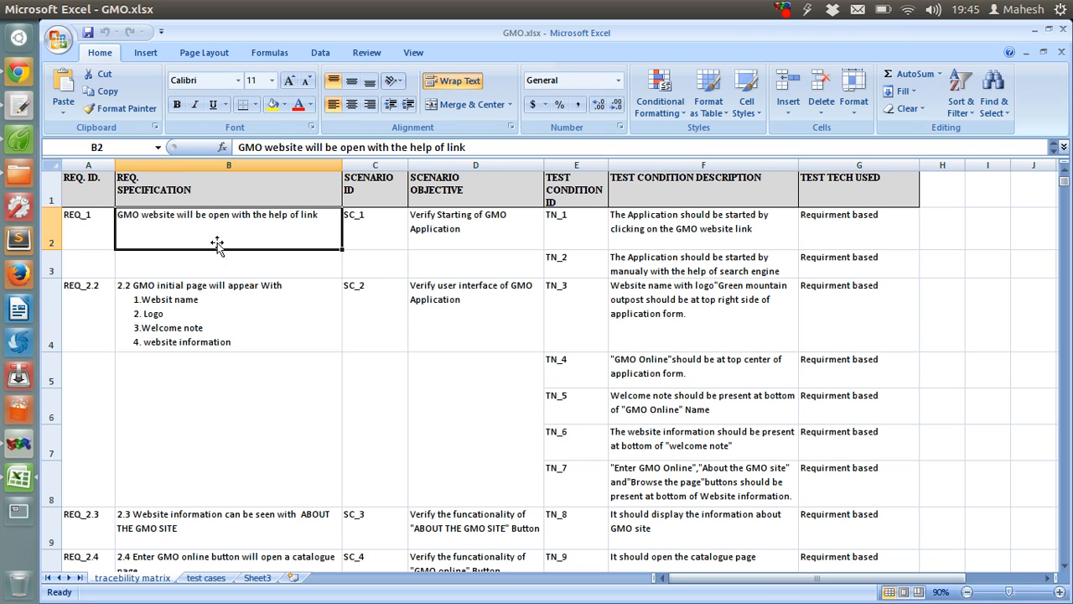
mouse_move(224, 249)
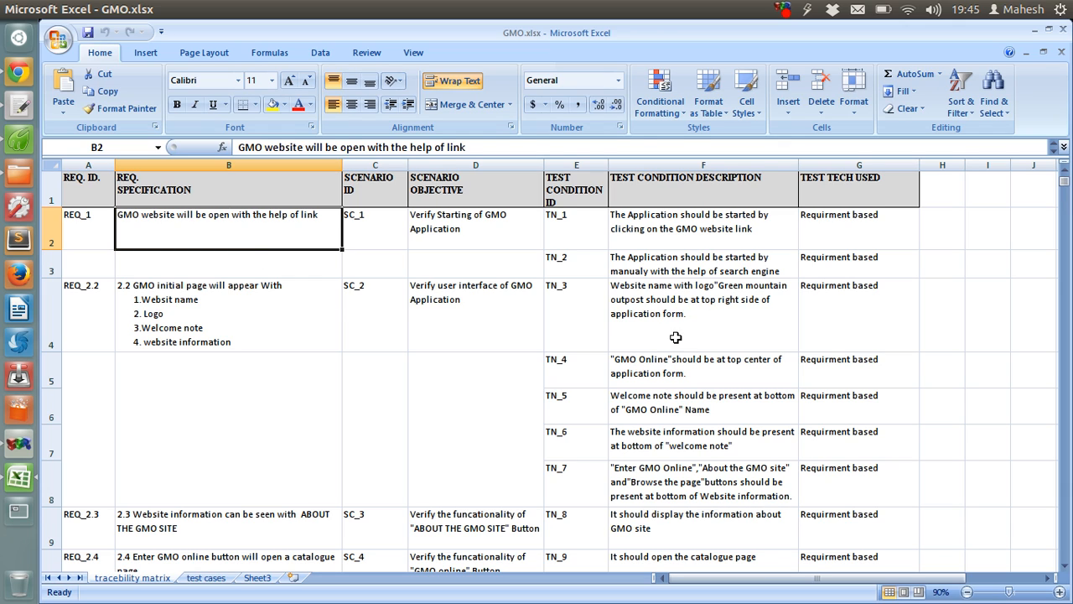
click(702, 314)
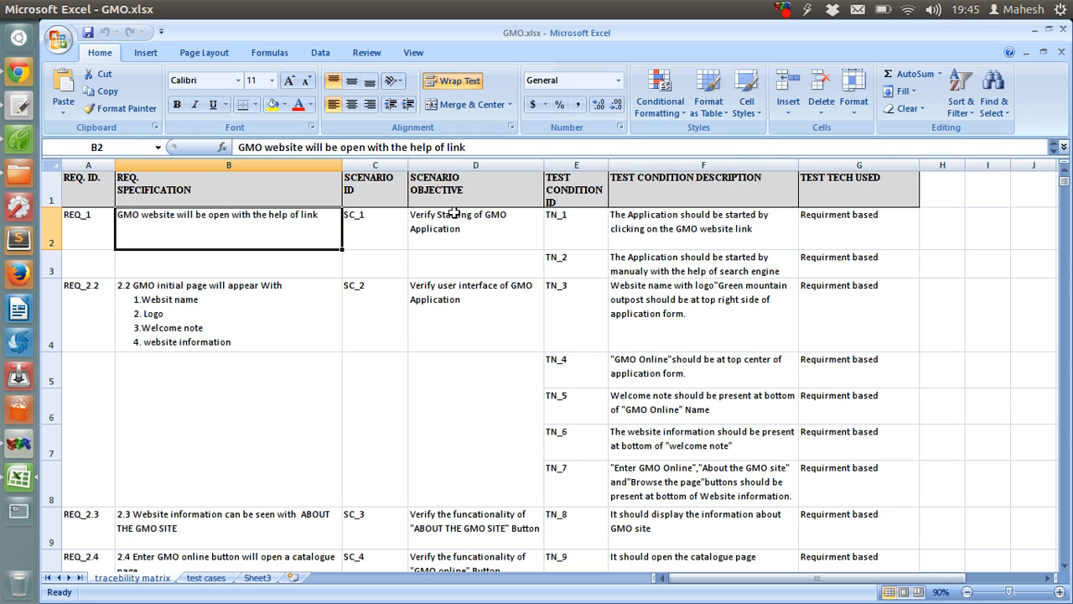
click(702, 228)
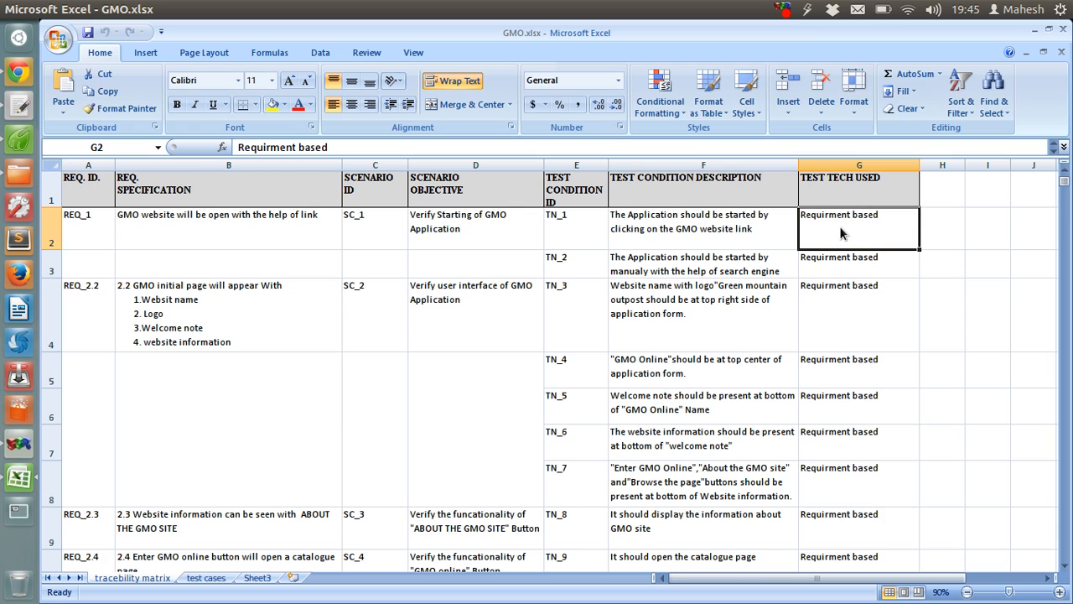
mouse_move(257, 338)
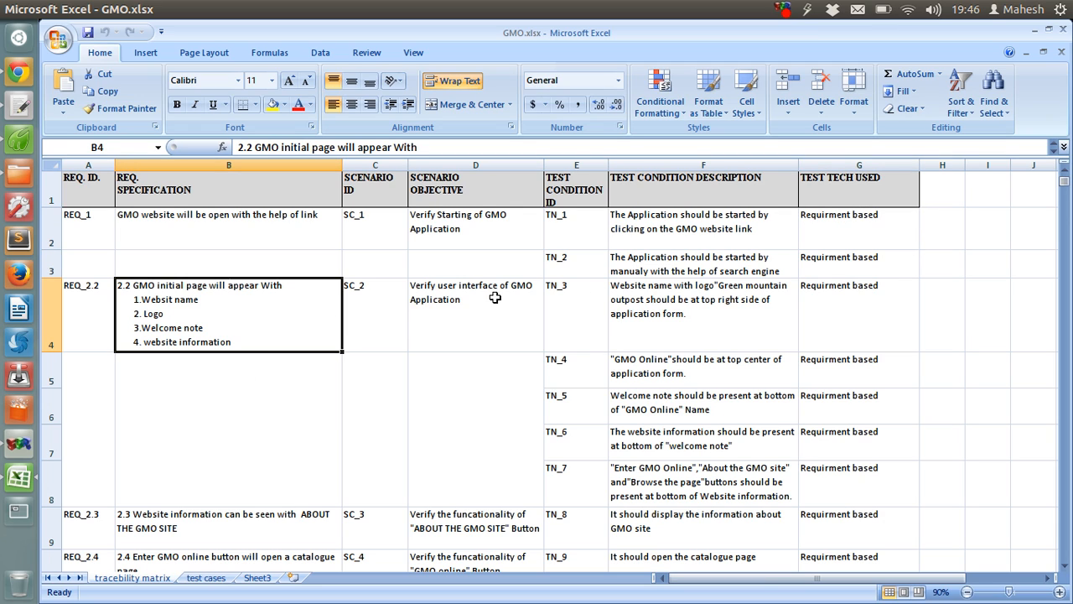
click(475, 314)
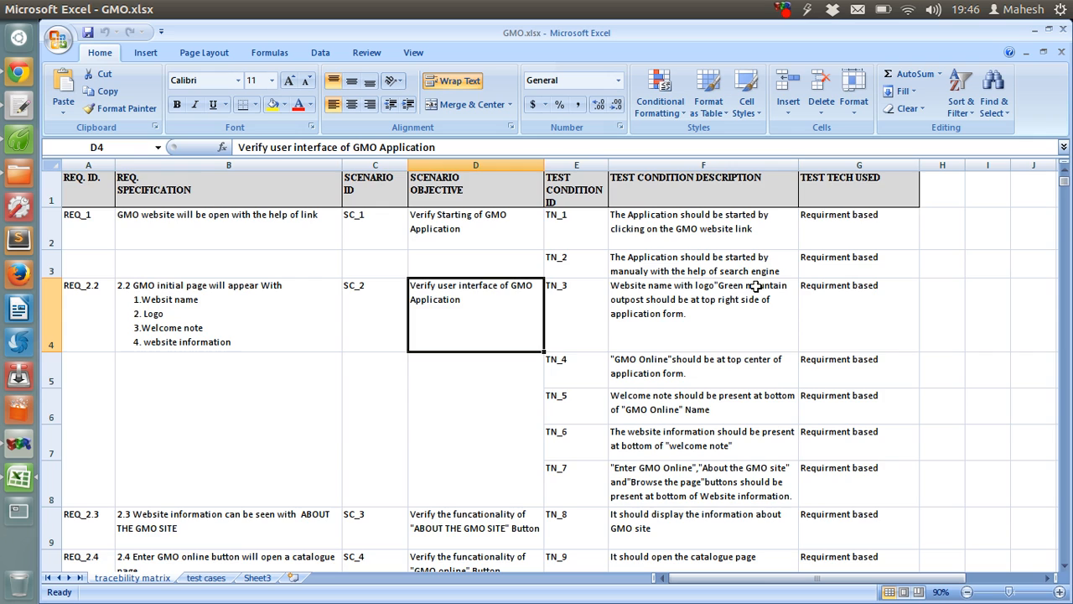
scroll(down, 3)
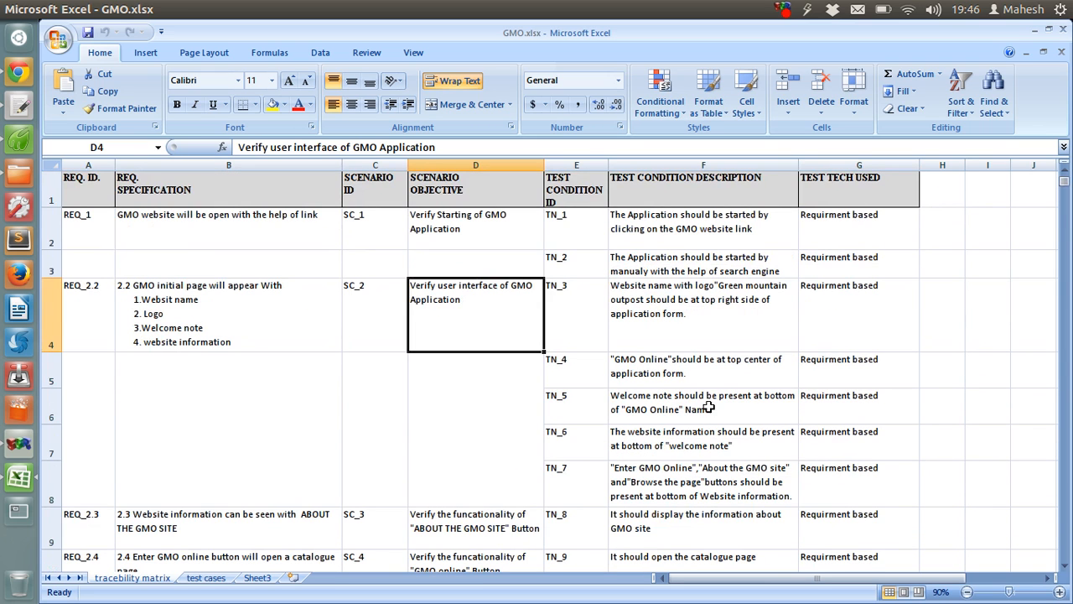
mouse_move(846, 323)
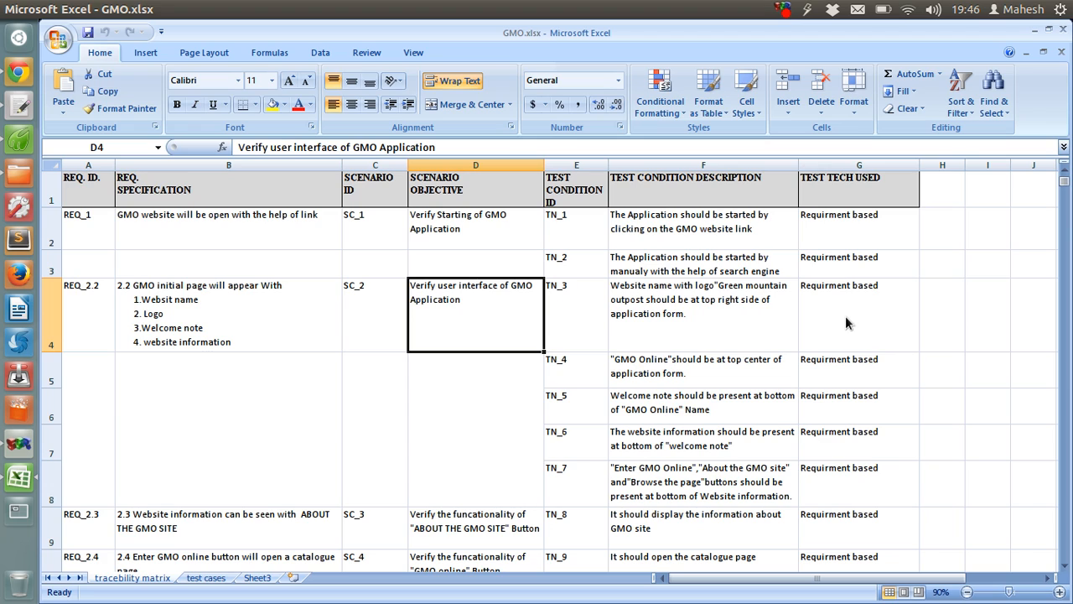
mouse_move(480, 270)
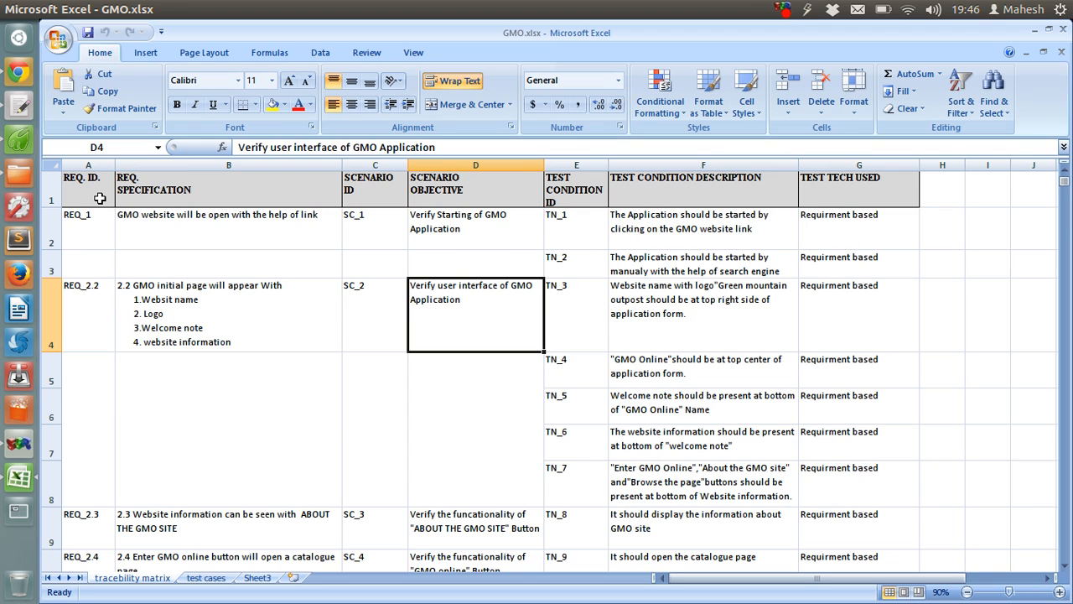
mouse_move(101, 204)
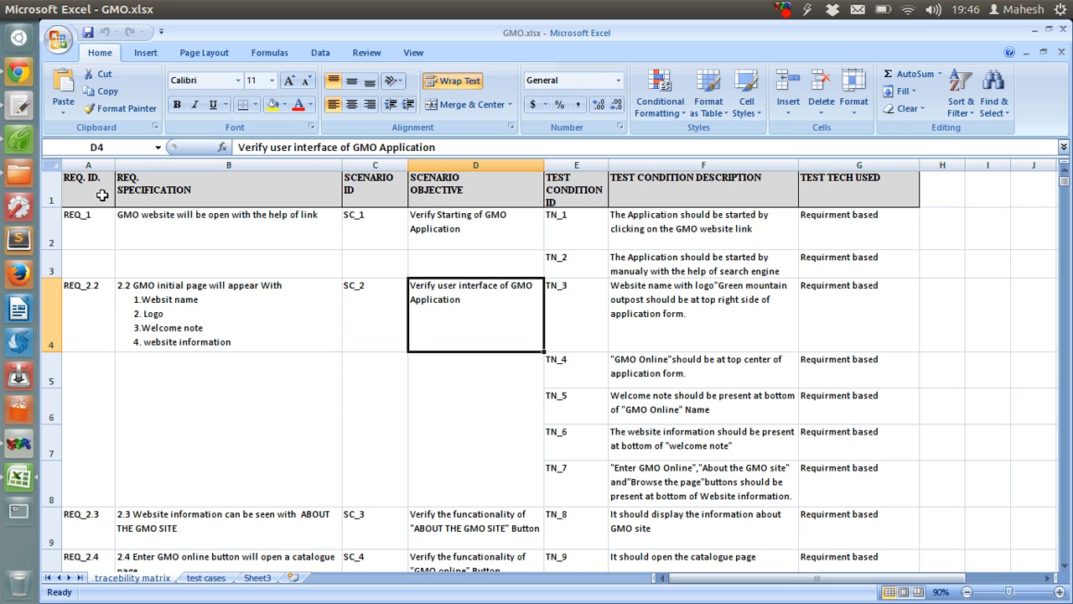
mouse_move(84, 193)
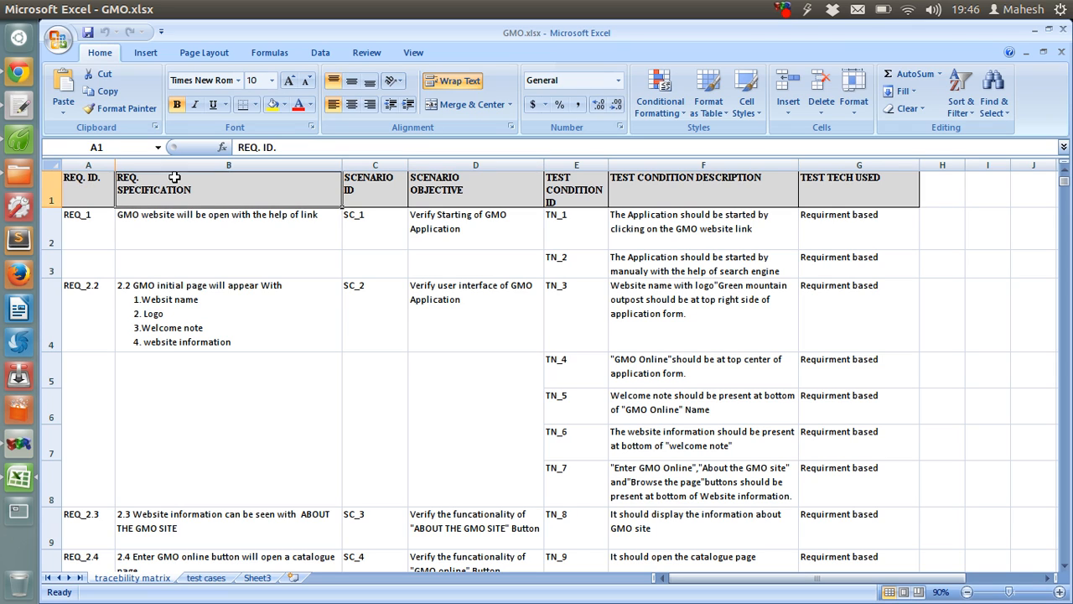
click(475, 189)
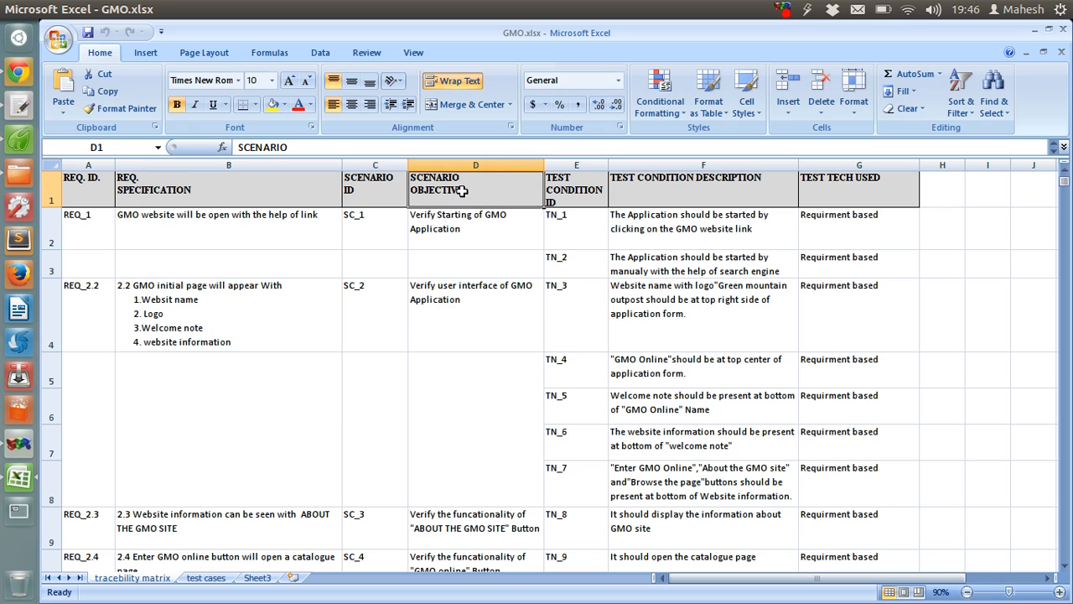
click(576, 188)
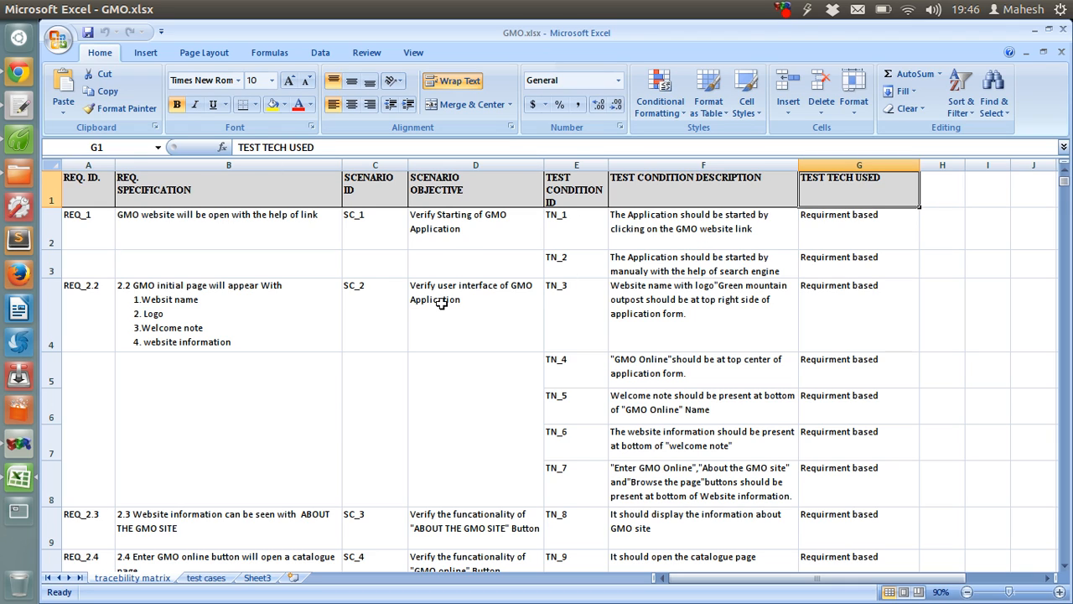
mouse_move(442, 309)
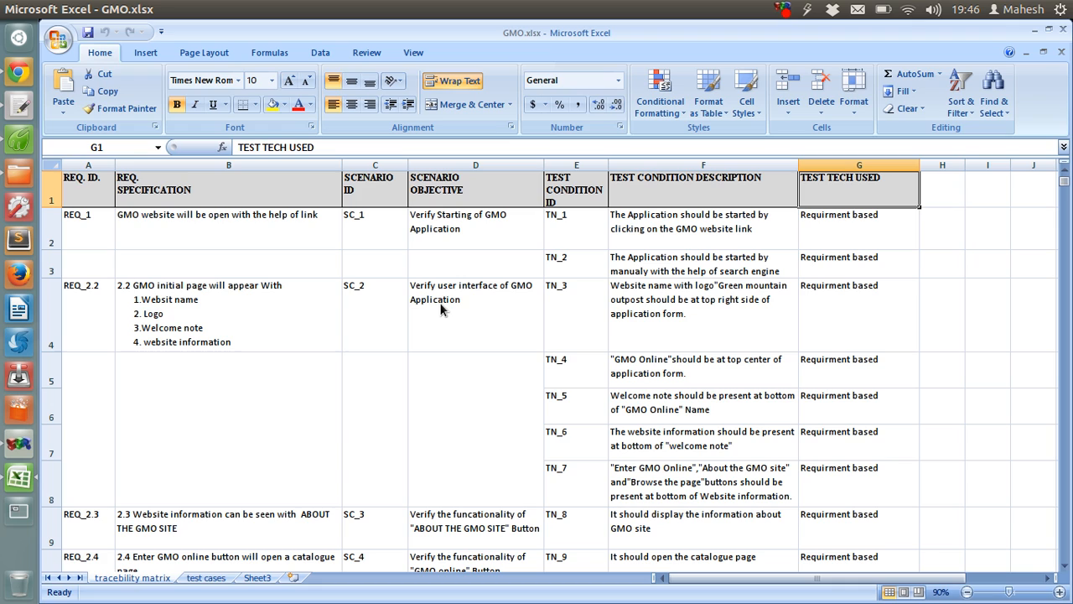
mouse_move(777, 244)
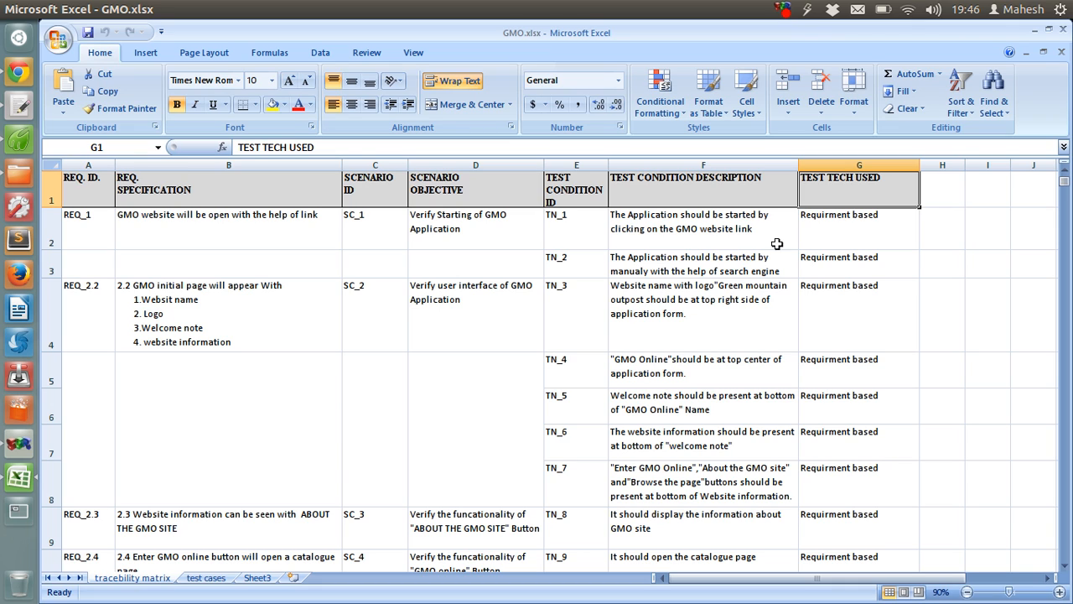
click(988, 188)
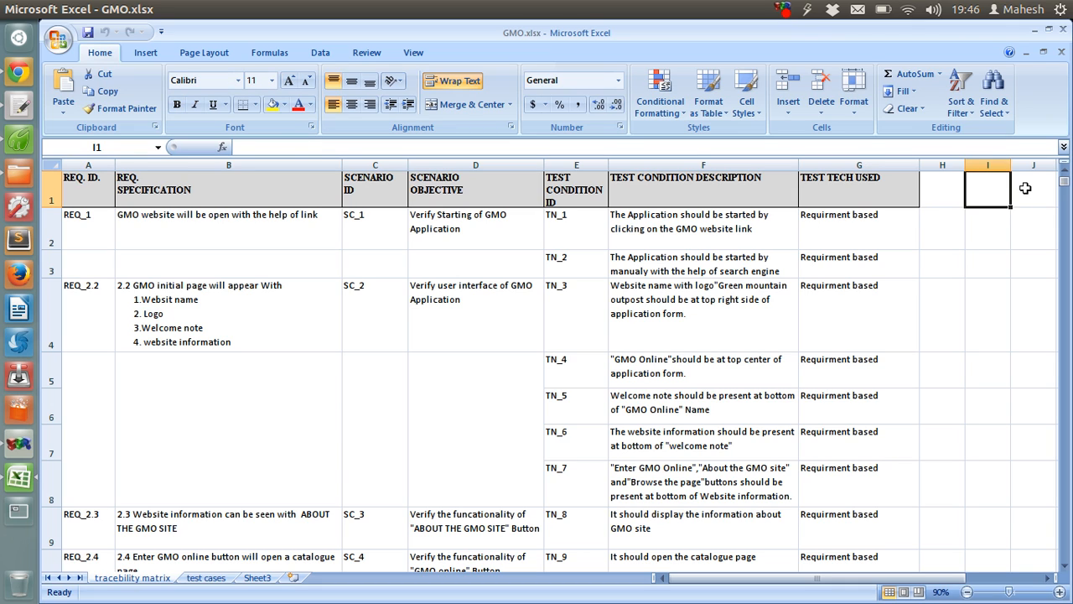
click(1033, 189)
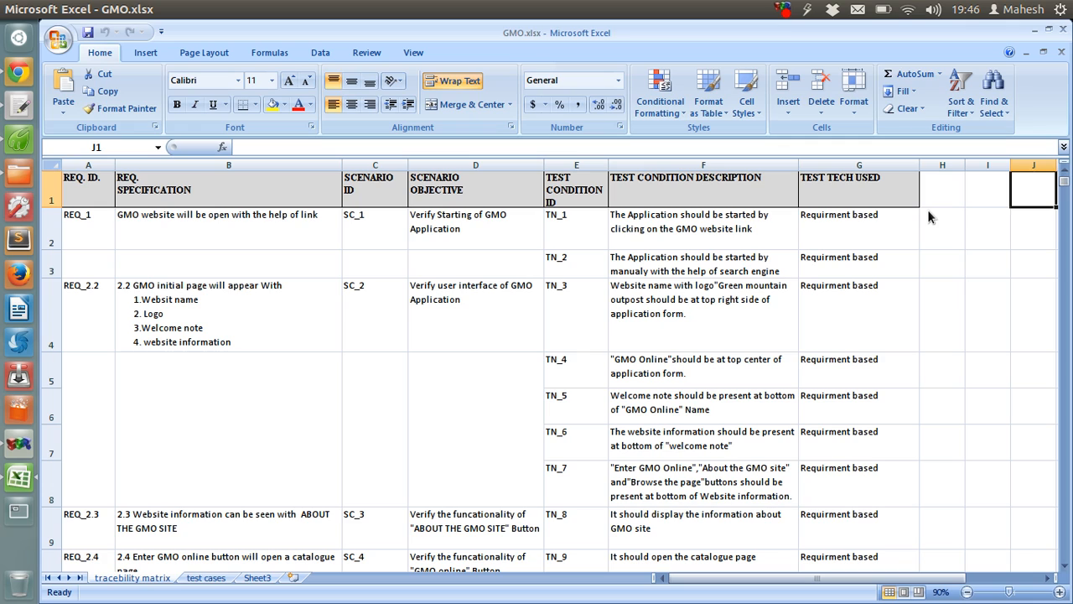